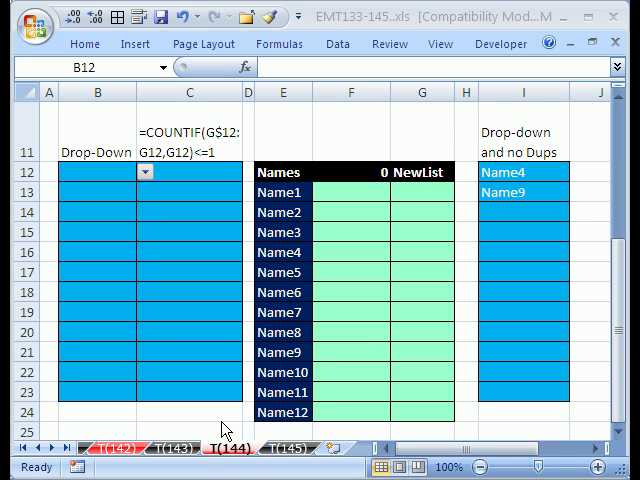
pyautogui.moveTo(287, 452)
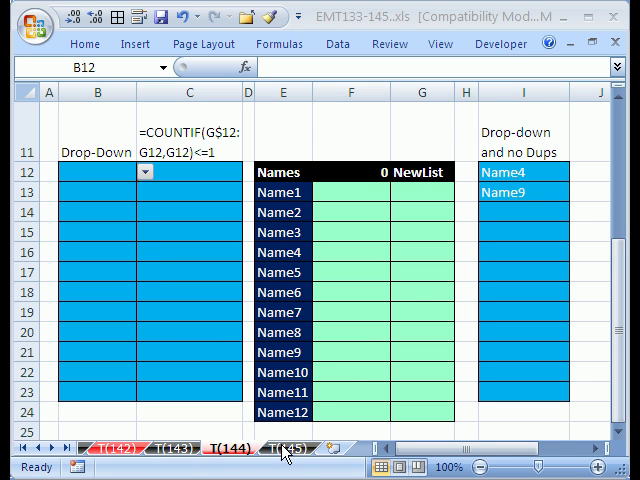
pyautogui.moveTo(223, 360)
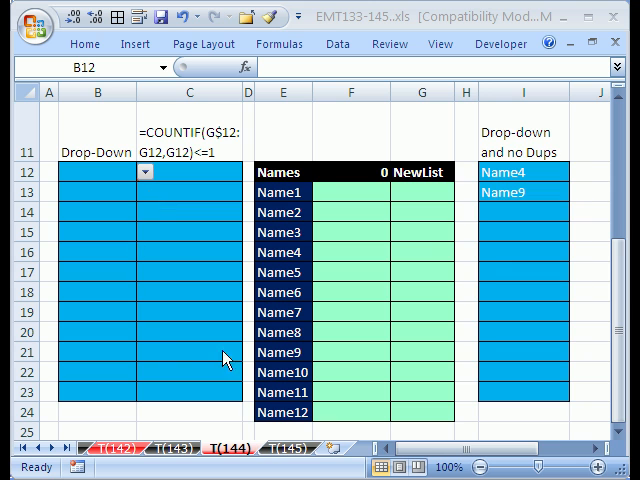
pyautogui.moveTo(331, 52)
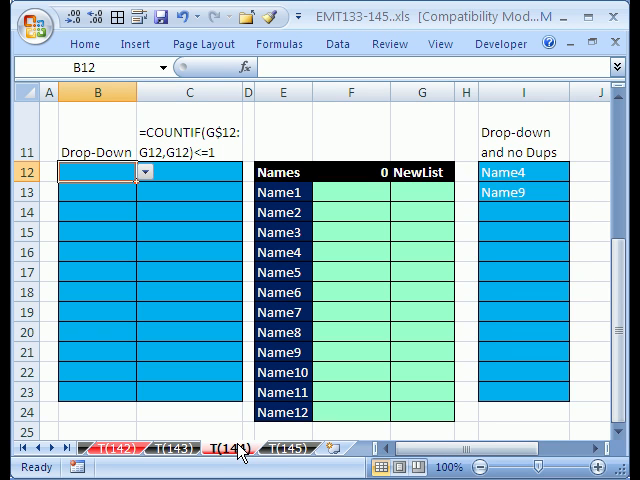
pyautogui.moveTo(217, 453)
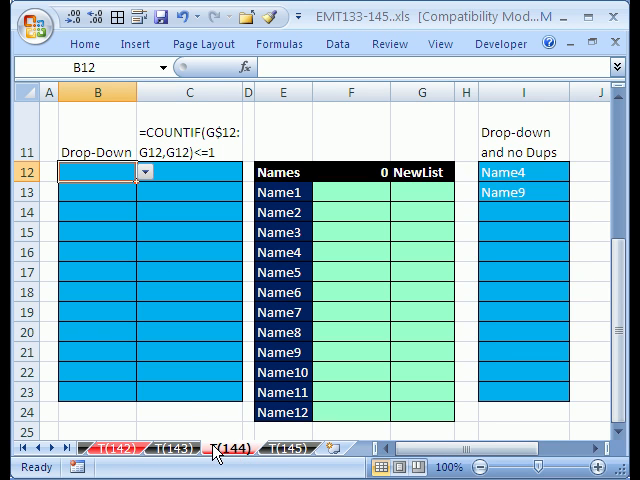
# - Choose Name1 in both B12 and B13, then review the Names list validation source and cancel
pyautogui.click(171, 448)
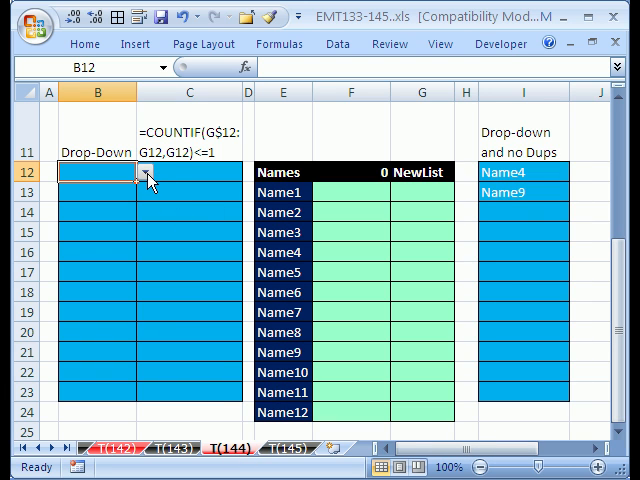
pyautogui.click(144, 173)
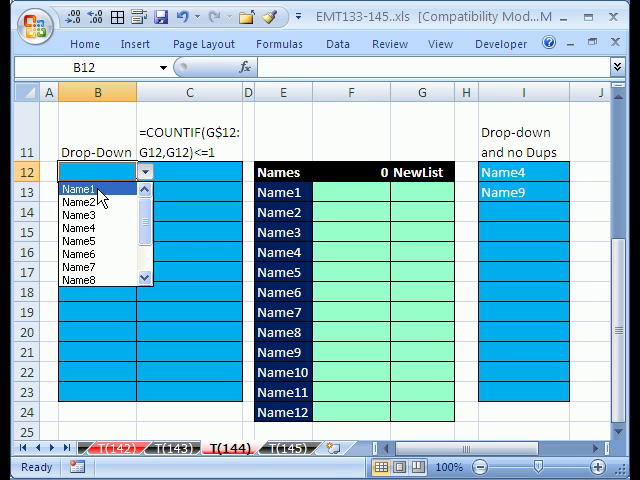
pyautogui.click(75, 189)
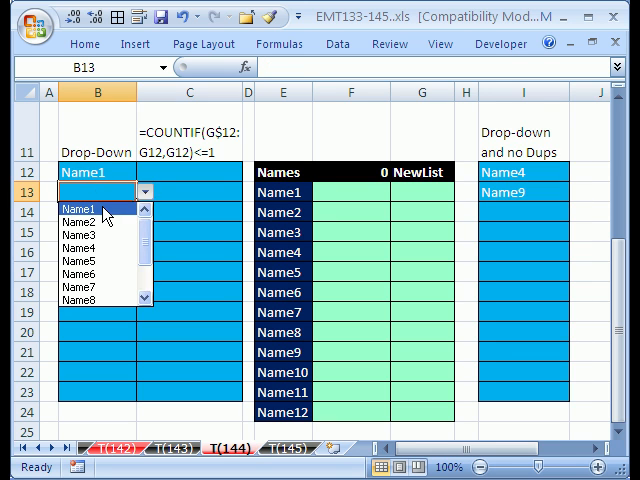
pyautogui.click(74, 208)
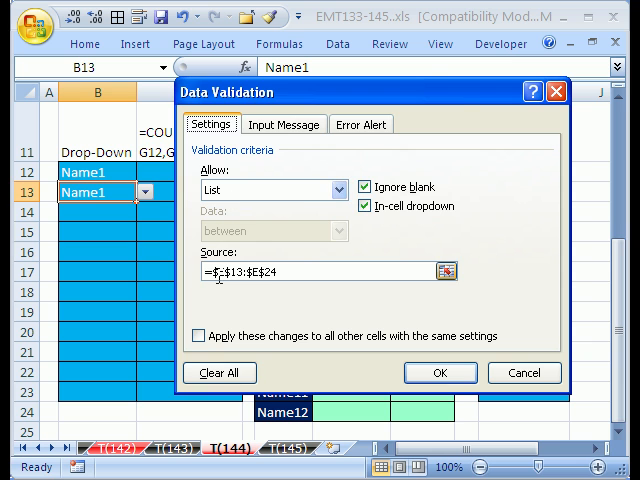
pyautogui.moveTo(370, 91); pyautogui.dragTo(500, 88)
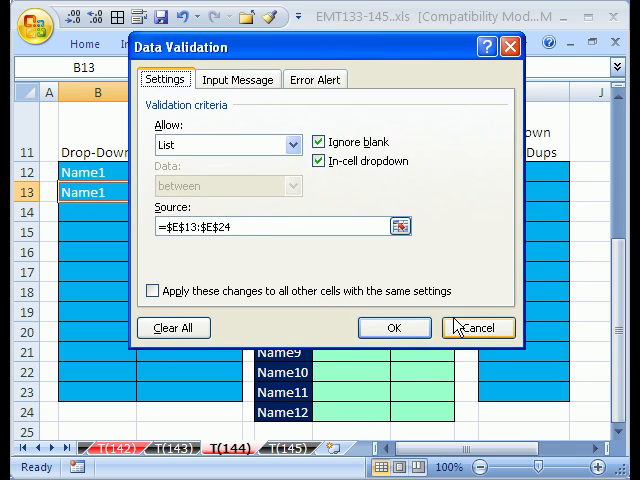
pyautogui.click(477, 327)
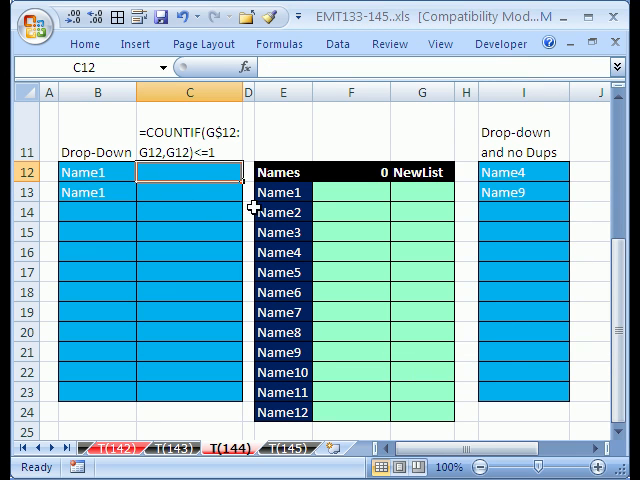
# - Enter name1 in C12, cancel the rejected duplicate in C13, and review the COUNTIF rule
pyautogui.write('n')
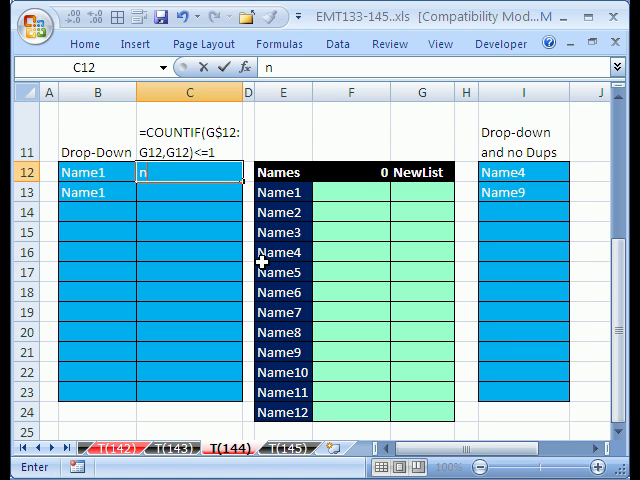
pyautogui.press('Return')
pyautogui.write('nam')
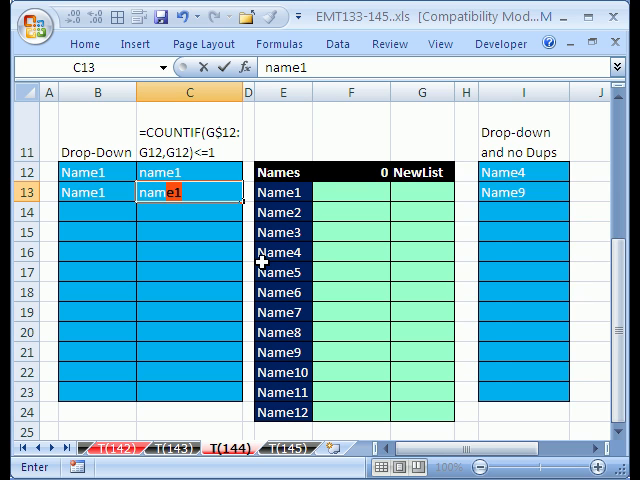
pyautogui.press('Return')
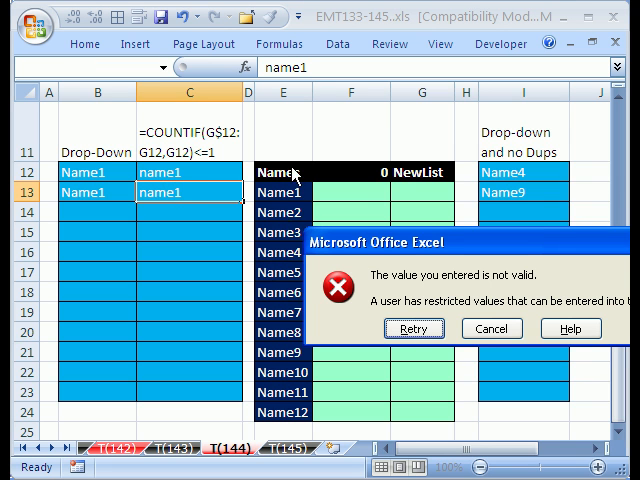
pyautogui.click(491, 328)
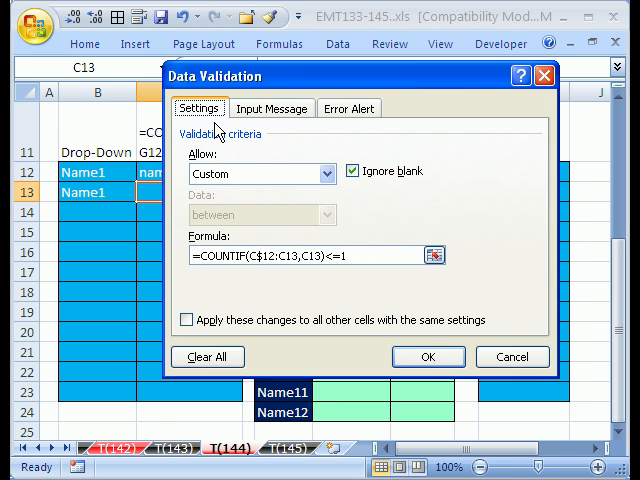
pyautogui.moveTo(290, 272)
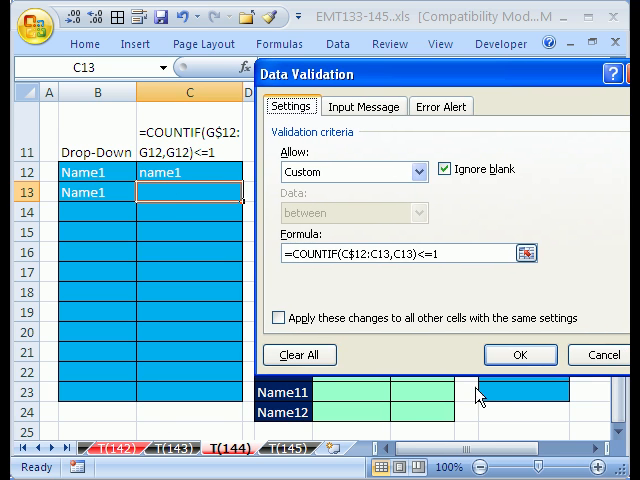
pyautogui.click(519, 354)
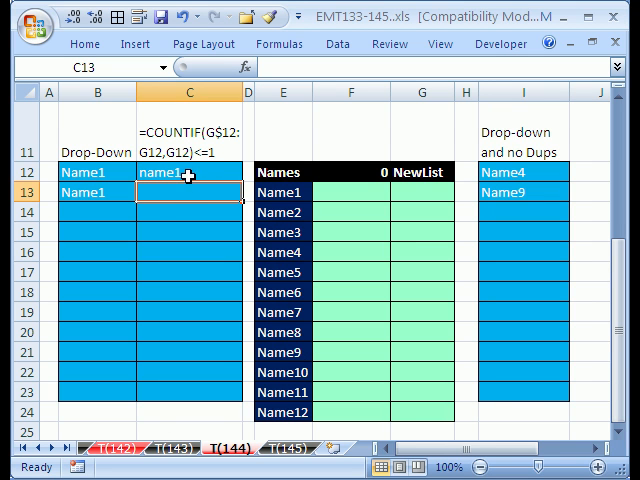
pyautogui.moveTo(205, 180)
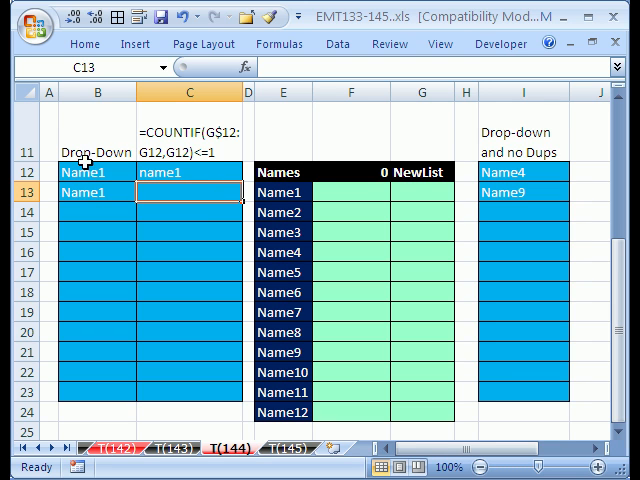
# - Select drop-down cell B12 before switching to Internet Explorer
pyautogui.click(97, 172)
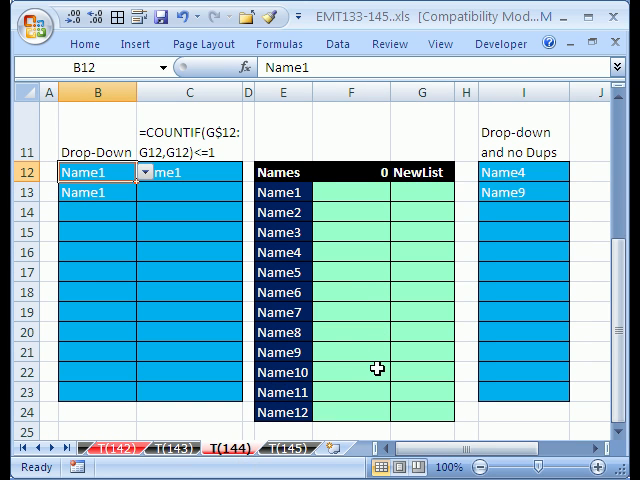
pyautogui.moveTo(283, 338)
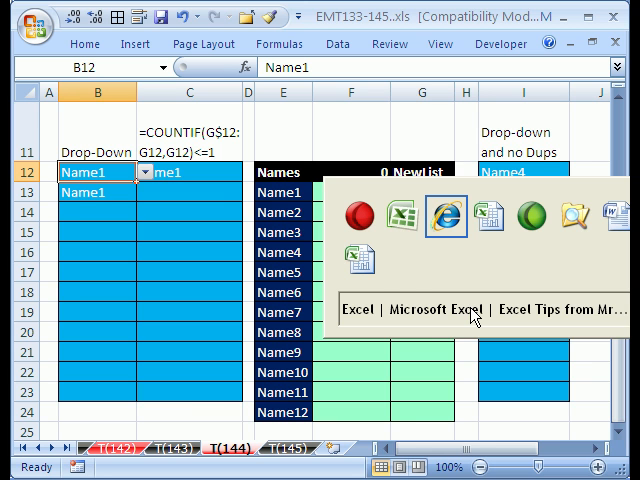
# - Browse the MrExcel Message Board index, then follow the workbook's H2 forum link
pyautogui.click(444, 215)
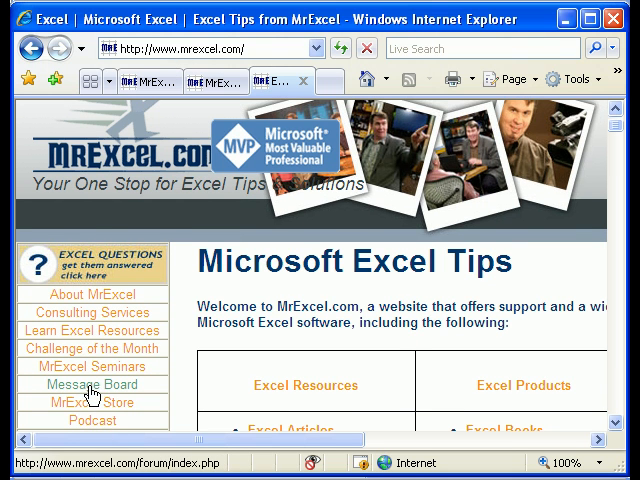
pyautogui.click(92, 384)
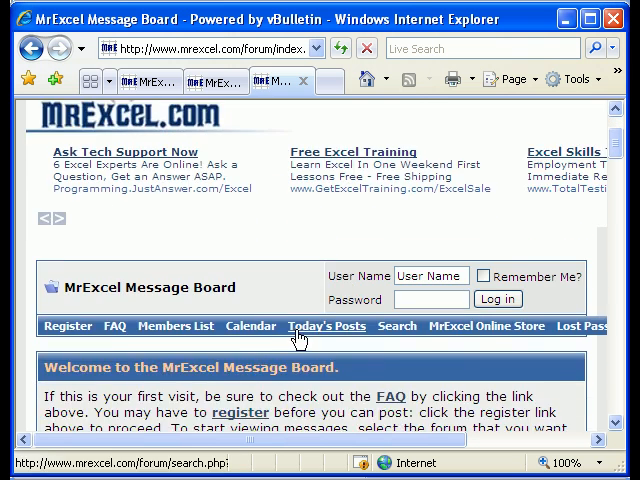
pyautogui.scroll(-3)
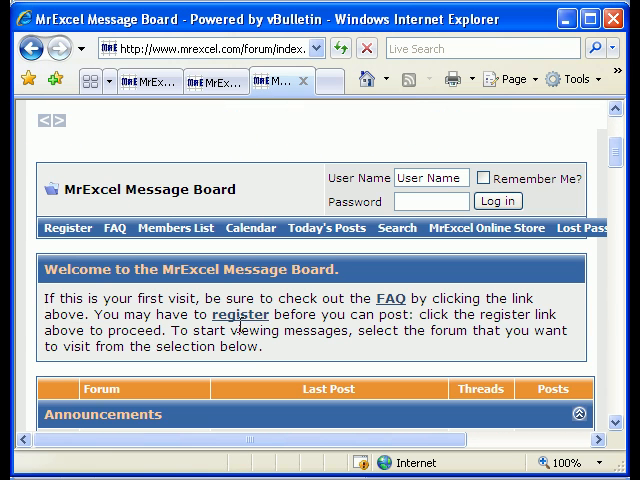
pyautogui.scroll(-3)
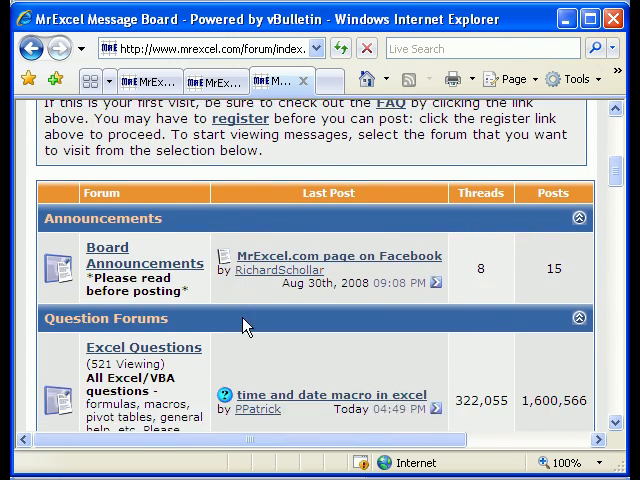
pyautogui.scroll(-3)
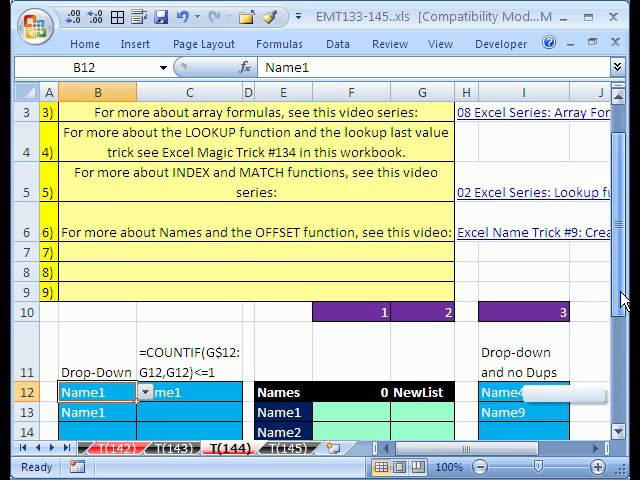
pyautogui.scroll(3)
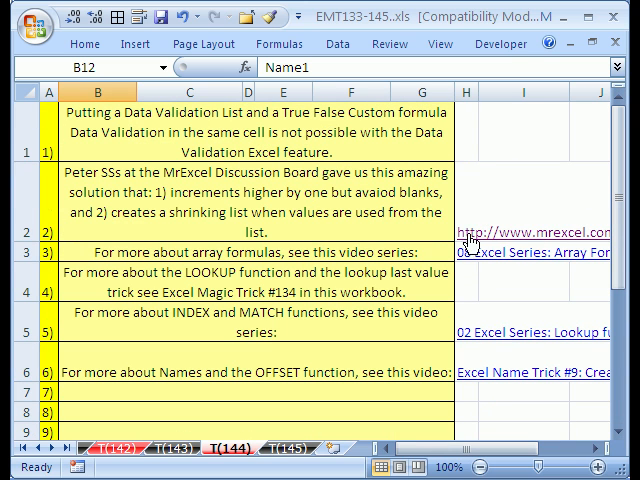
pyautogui.click(512, 229)
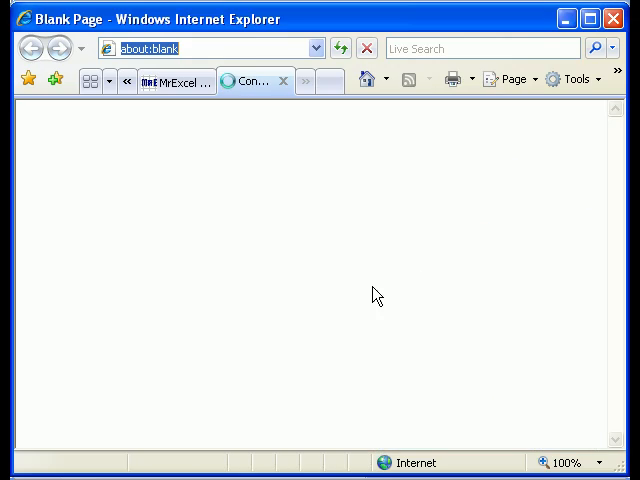
# - Scroll the thread to the non-VBA reply showing the Sheet3 Orig List / New List table
pyautogui.click(255, 80)
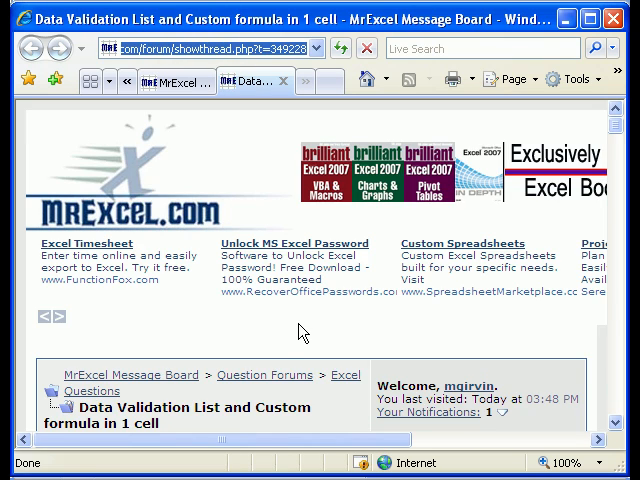
pyautogui.scroll(-3)
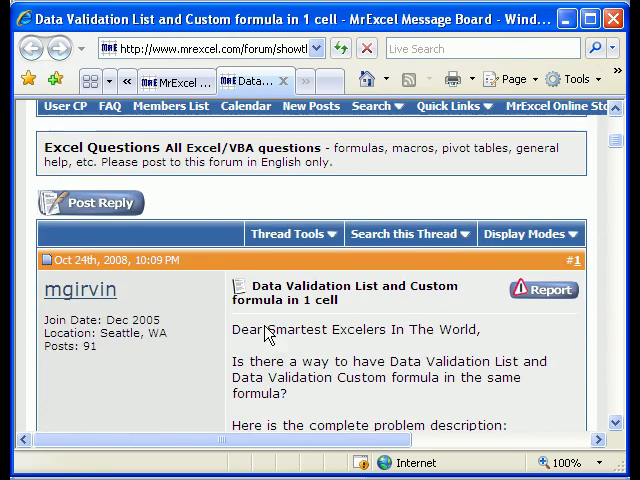
pyautogui.scroll(-3)
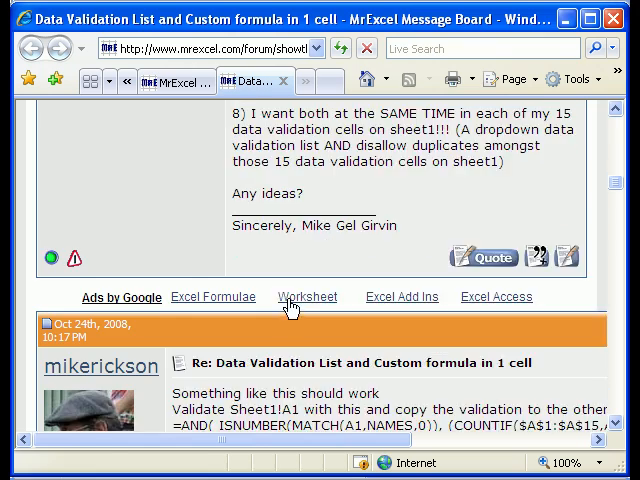
pyautogui.scroll(-3)
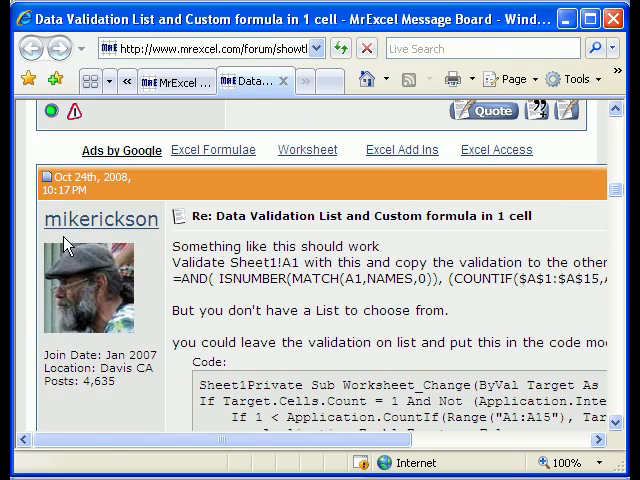
pyautogui.scroll(-3)
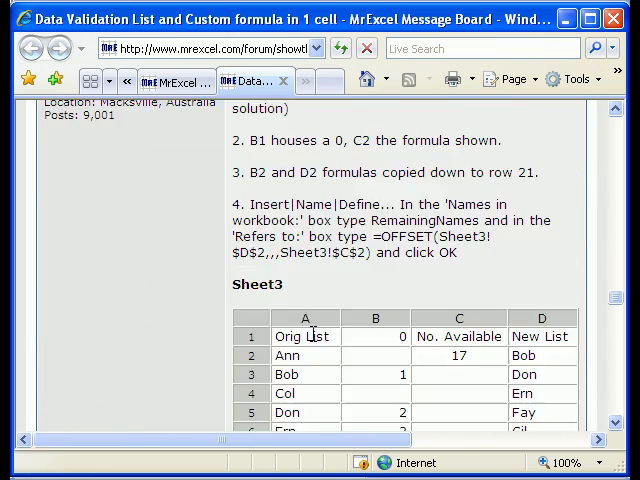
pyautogui.scroll(3)
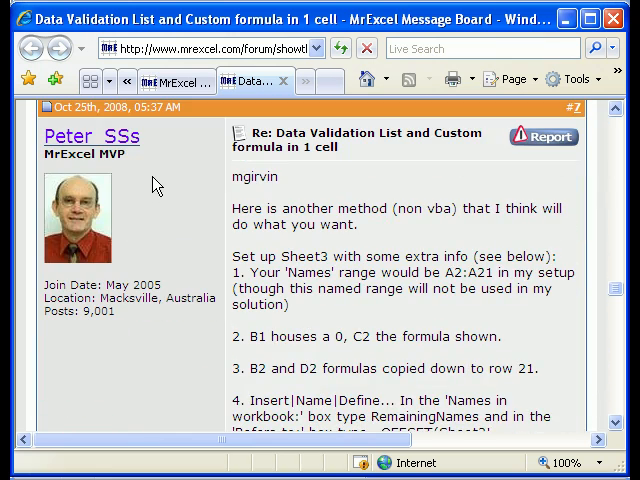
pyautogui.moveTo(454, 338)
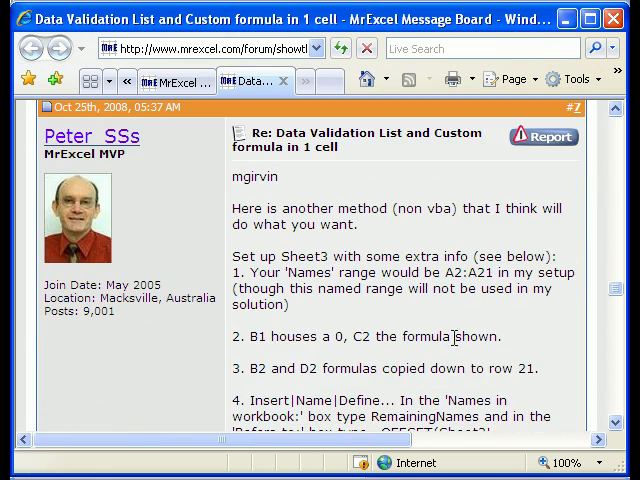
pyautogui.scroll(-3)
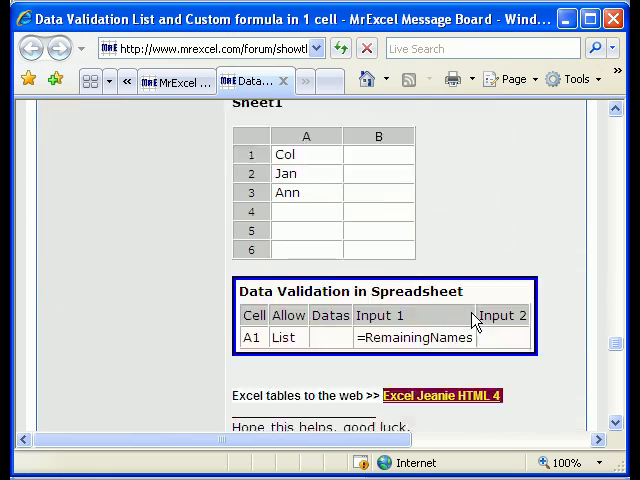
pyautogui.scroll(-3)
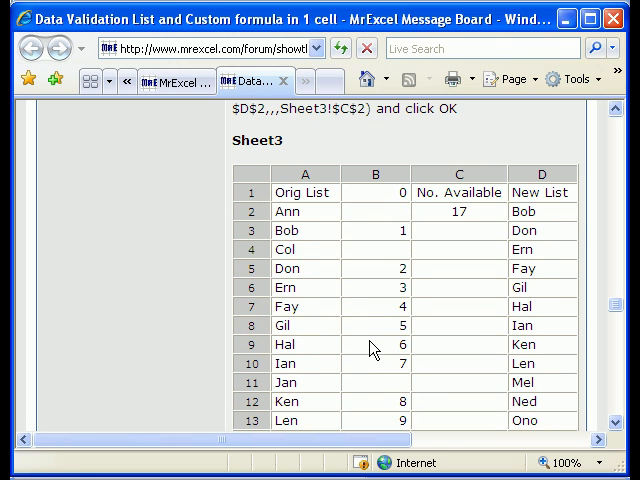
pyautogui.moveTo(376, 300)
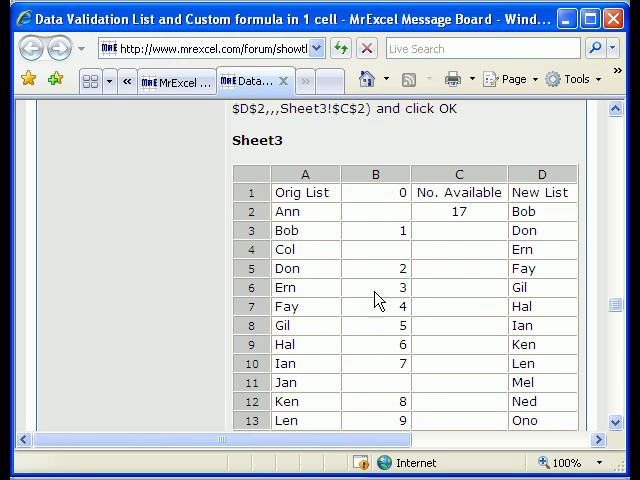
pyautogui.scroll(3)
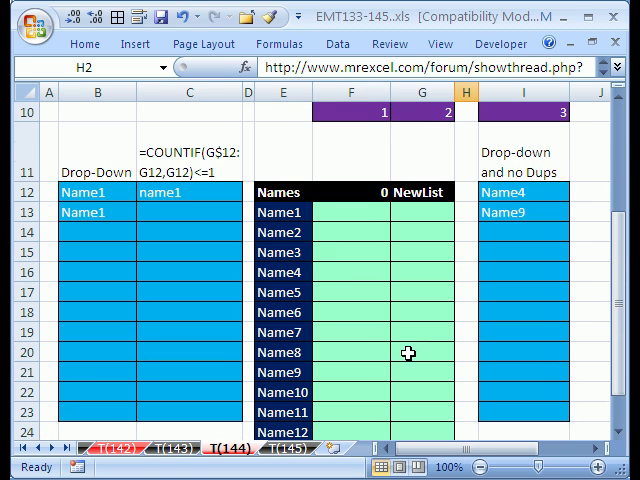
pyautogui.moveTo(497, 298)
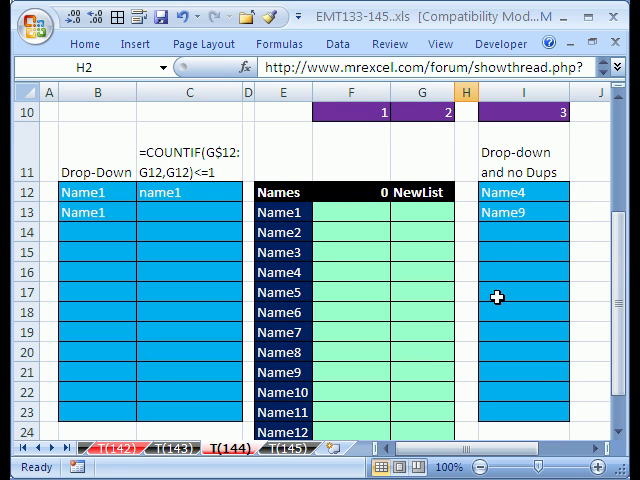
# - Zoom to the E12:I24 Names and NewList table and select helper cell F13
pyautogui.scroll(-3)
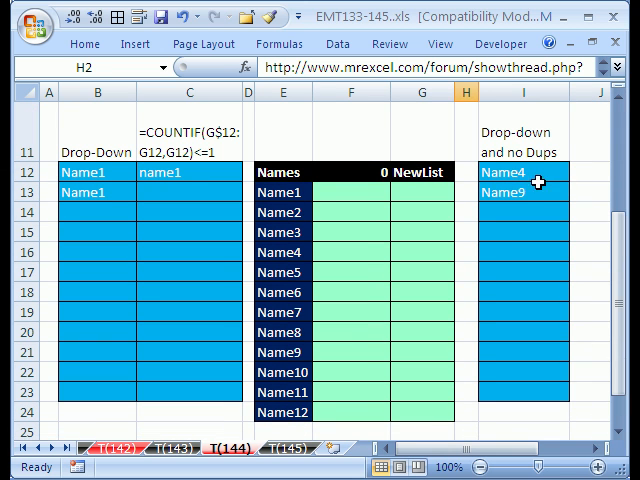
pyautogui.click(520, 172)
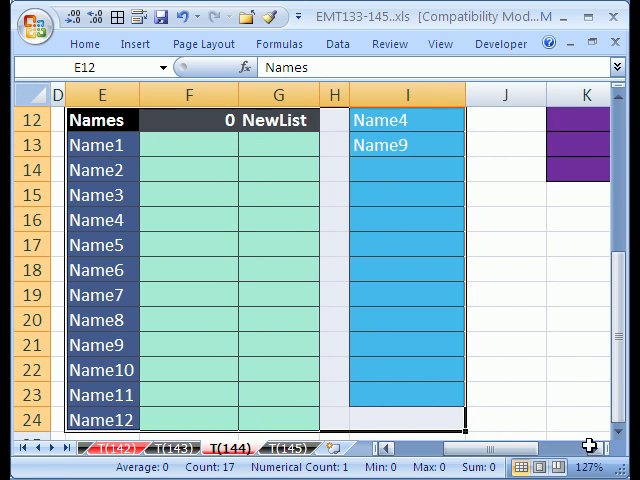
pyautogui.click(188, 145)
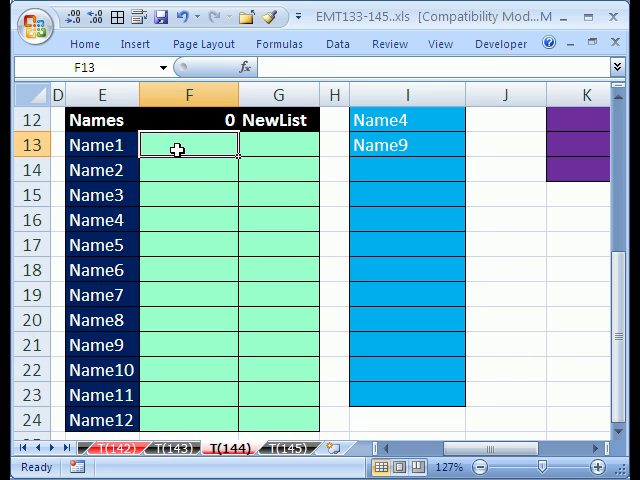
pyautogui.moveTo(184, 163)
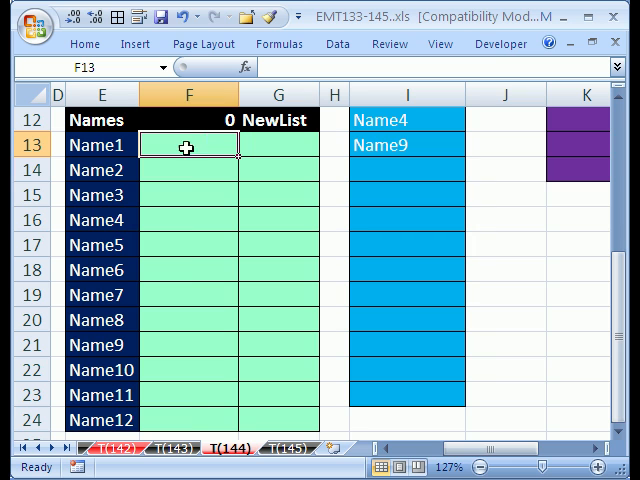
pyautogui.moveTo(351, 118)
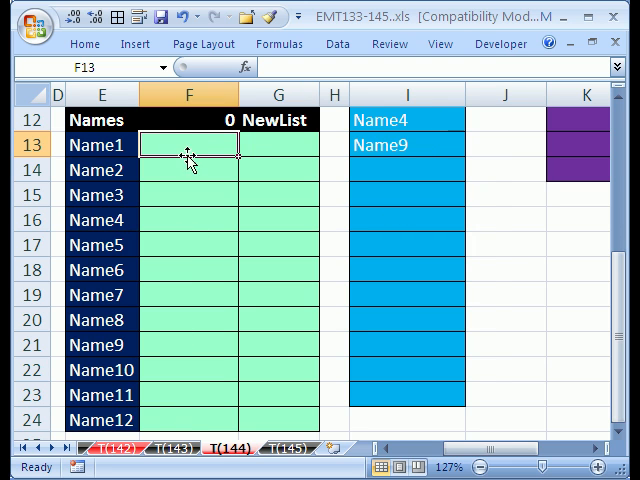
pyautogui.moveTo(169, 282)
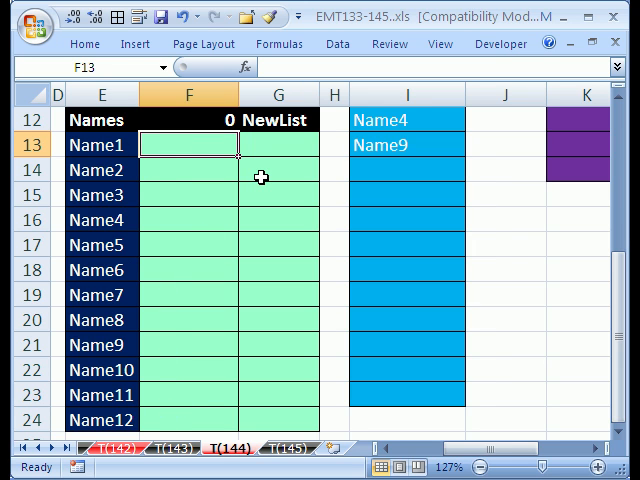
pyautogui.write('1')
pyautogui.click(188, 170)
pyautogui.write('2')
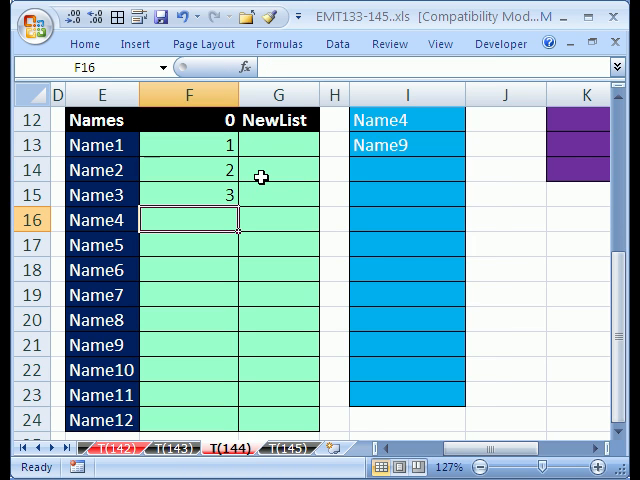
pyautogui.moveTo(408, 132)
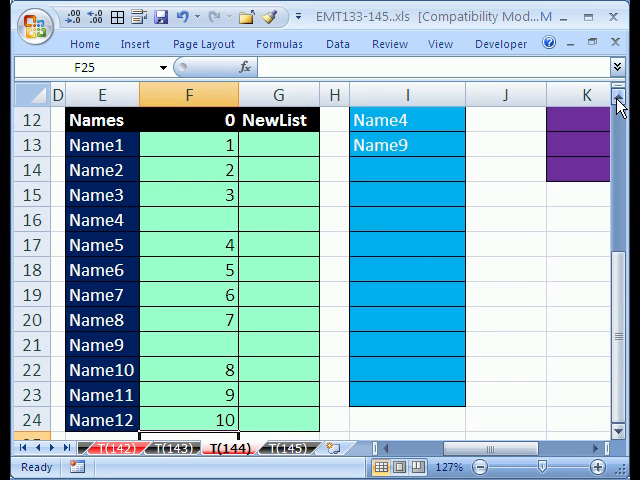
pyautogui.moveTo(234, 272)
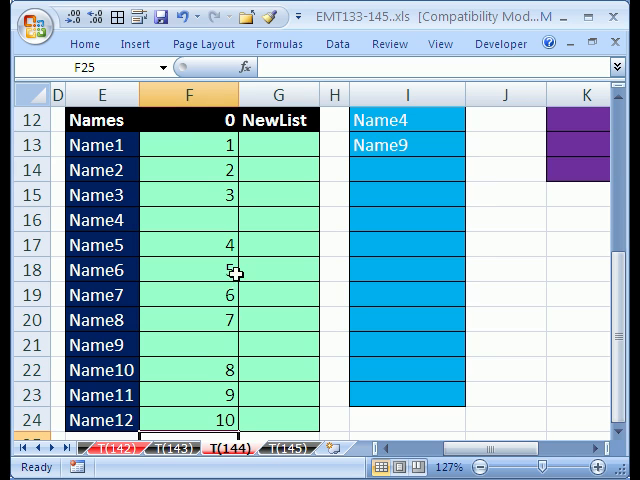
pyautogui.moveTo(208, 280)
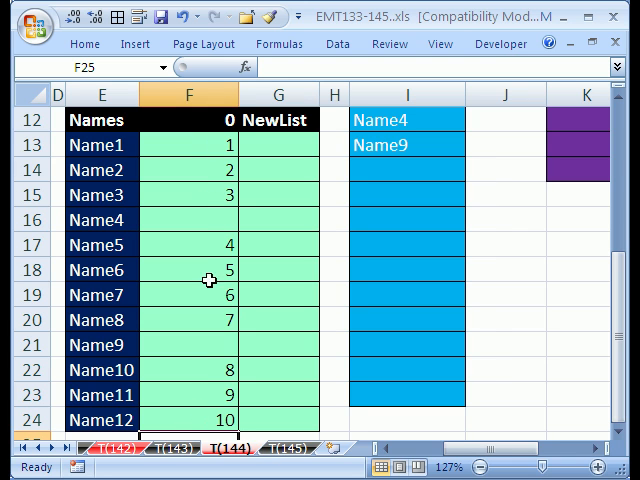
pyautogui.moveTo(199, 323)
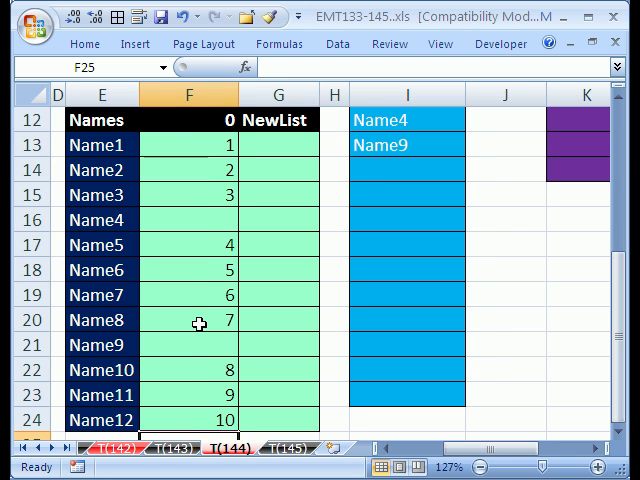
pyautogui.click(405, 170)
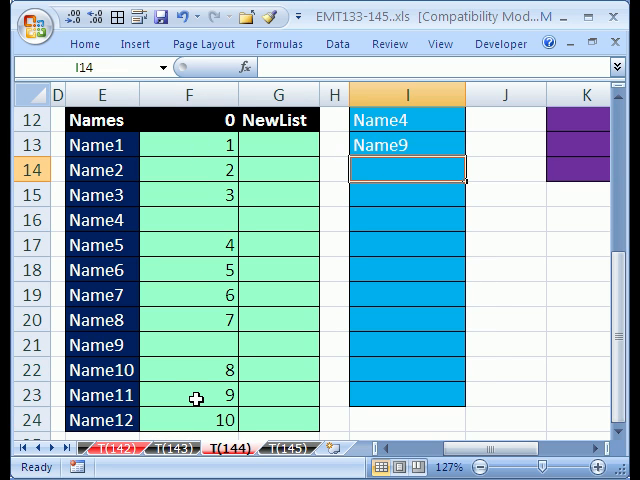
pyautogui.moveTo(285, 163)
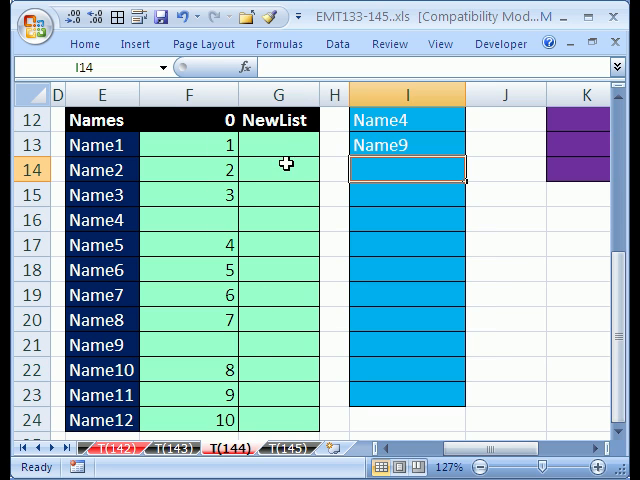
pyautogui.moveTo(291, 146)
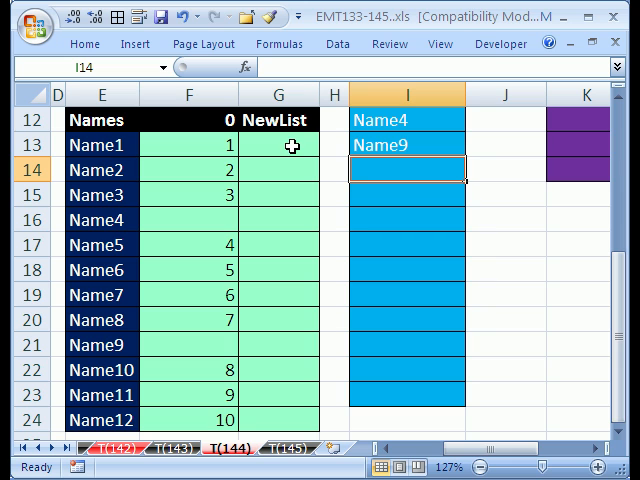
pyautogui.moveTo(214, 195)
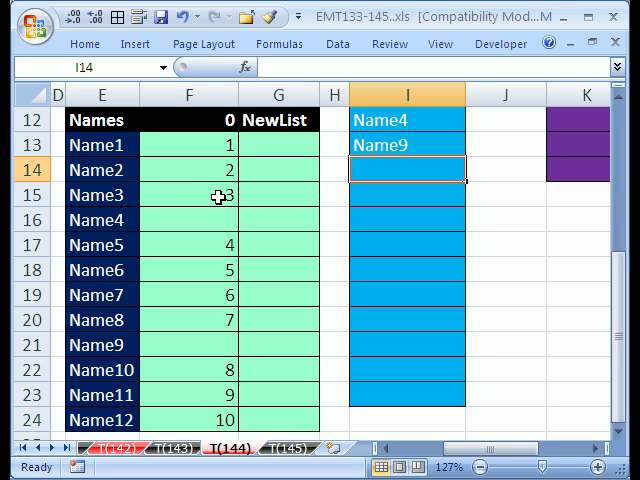
pyautogui.moveTo(200, 225)
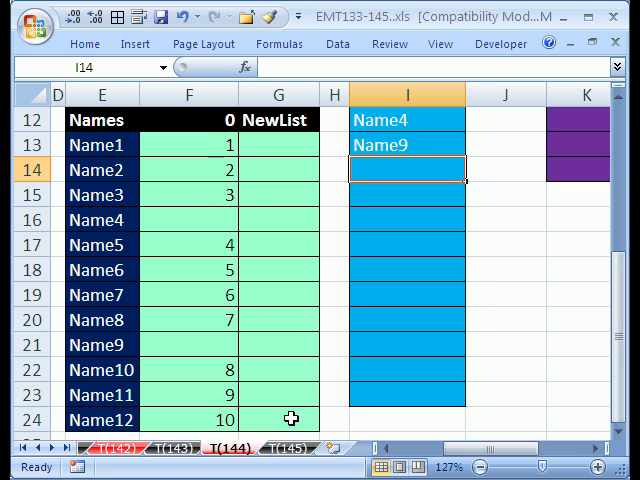
pyautogui.click(190, 145)
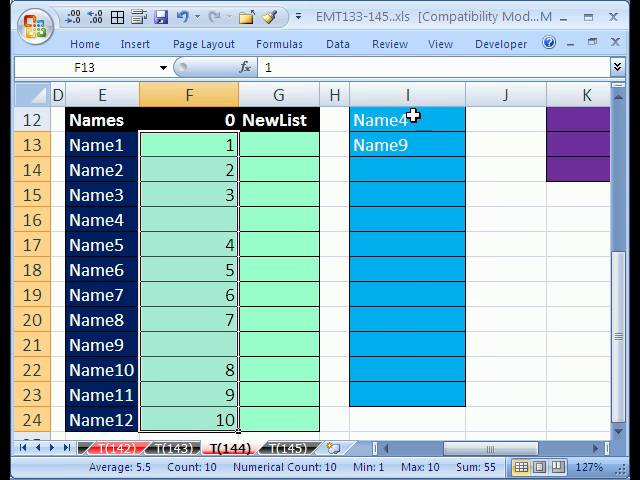
pyautogui.moveTo(370, 369)
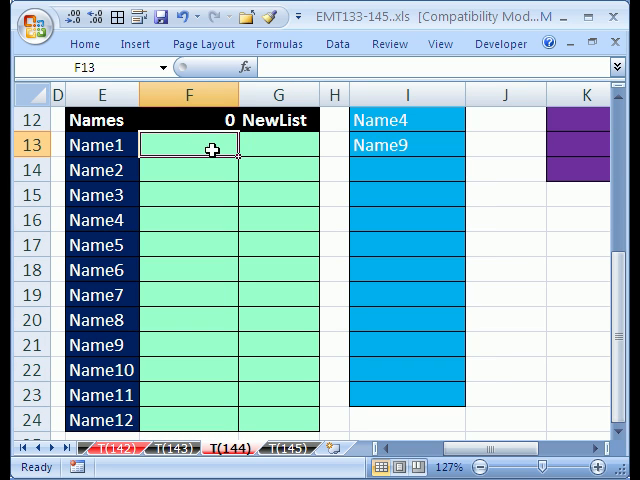
pyautogui.moveTo(247, 306)
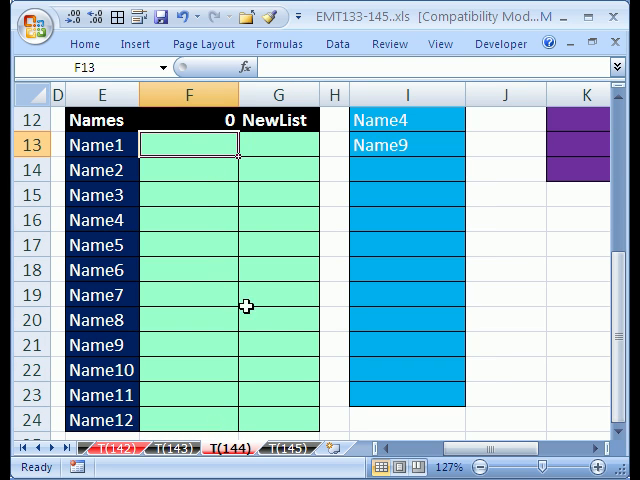
# - Start F13's formula =IF(OR(E13=I12:I23),"", so already-chosen names return blank
pyautogui.write('=')
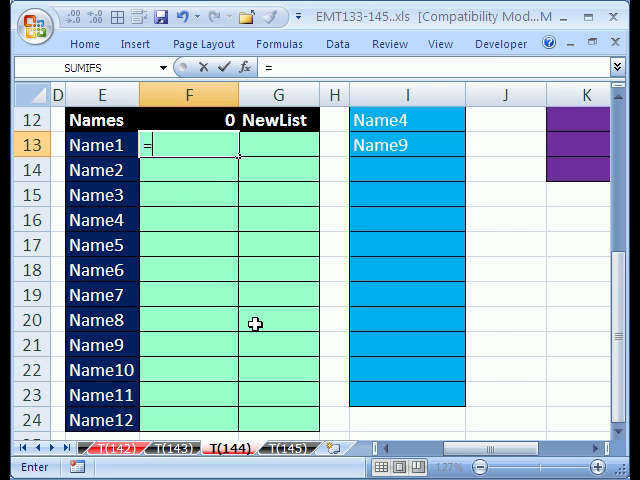
pyautogui.write('=IF(o')
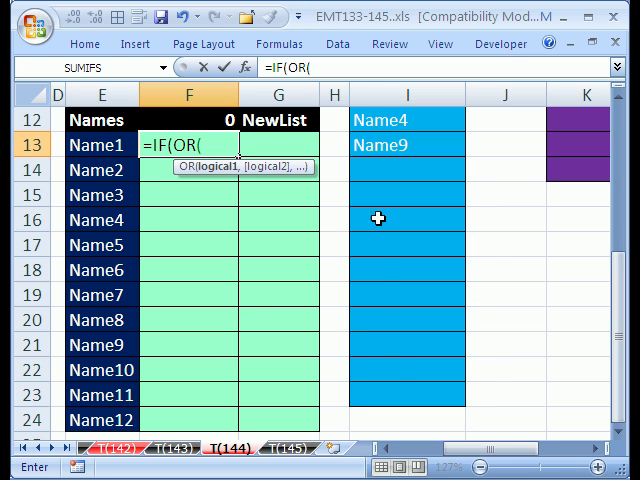
pyautogui.click(105, 145)
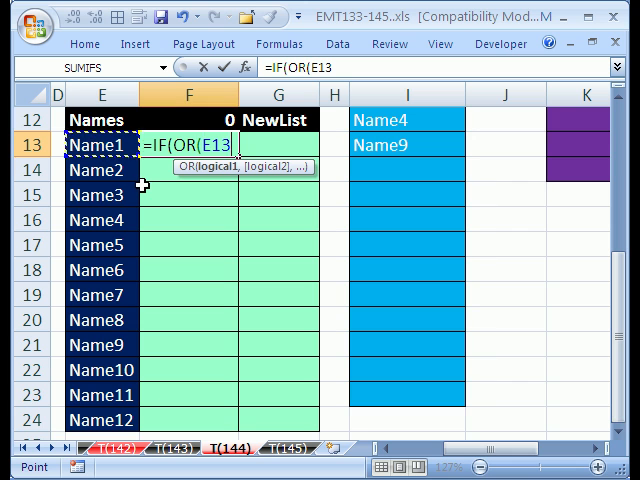
pyautogui.write('=I12:I23)')
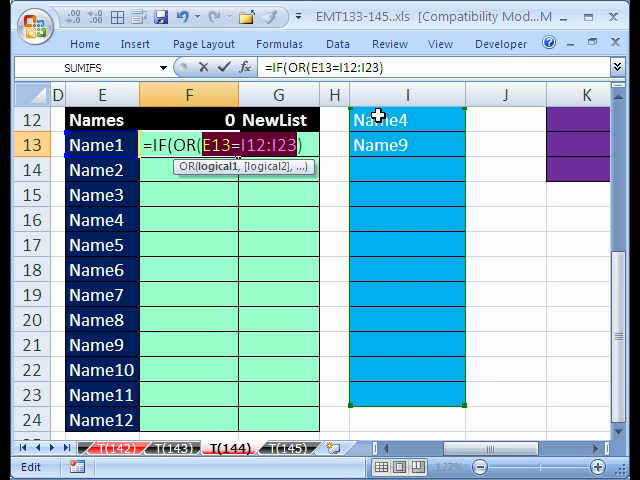
pyautogui.moveTo(372, 395)
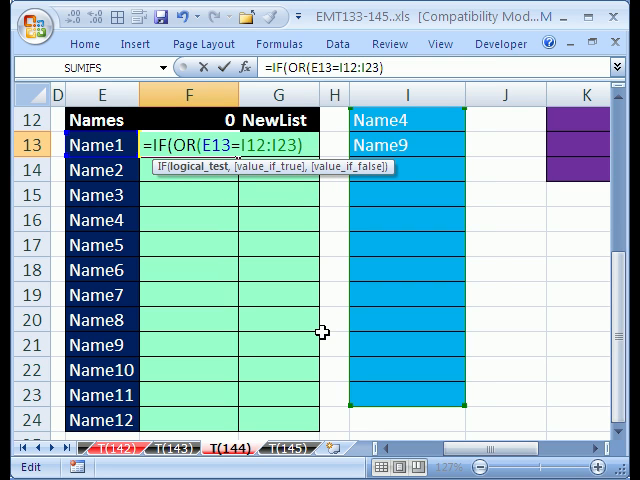
pyautogui.write(',')
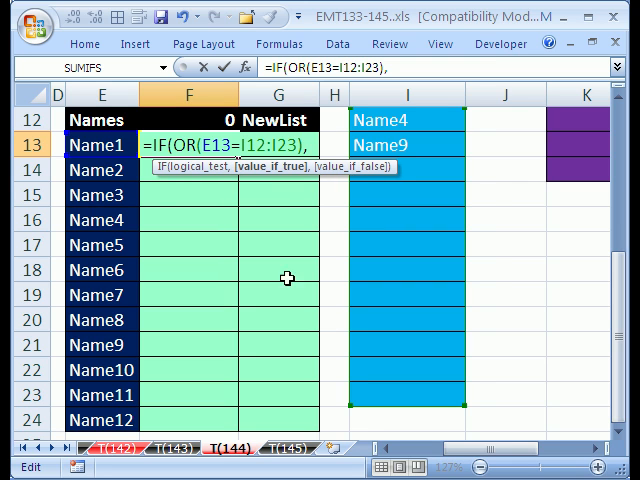
pyautogui.moveTo(205, 178)
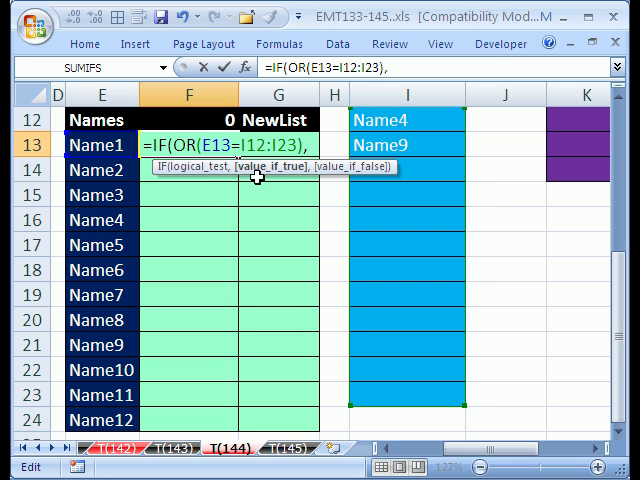
pyautogui.moveTo(291, 179)
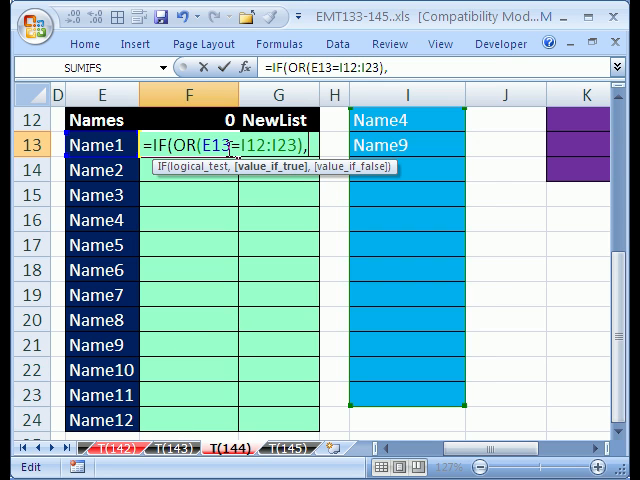
pyautogui.moveTo(227, 192)
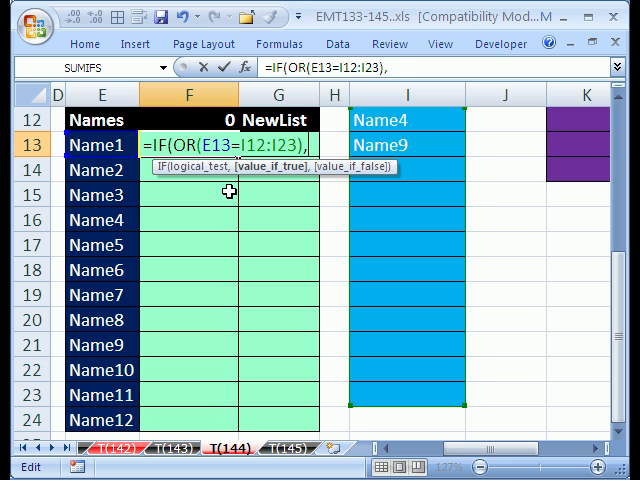
pyautogui.write('"")')
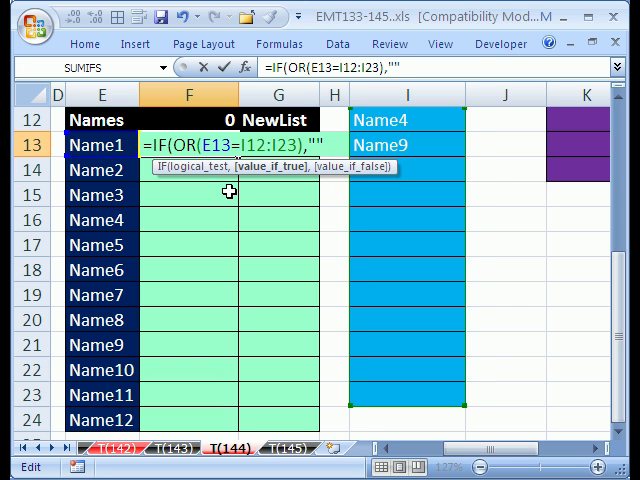
pyautogui.write(',')
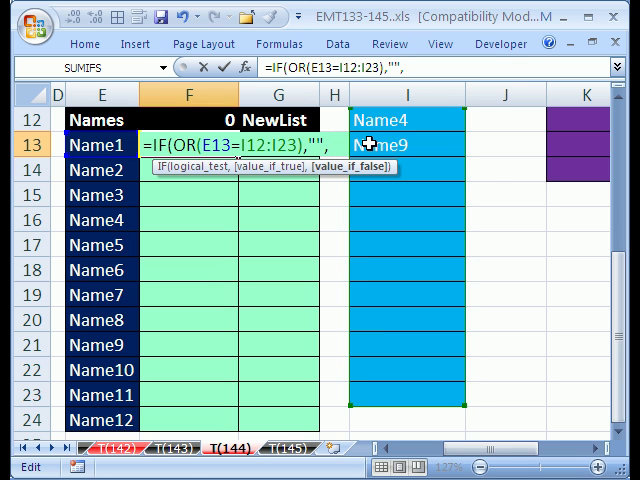
pyautogui.moveTo(185, 435)
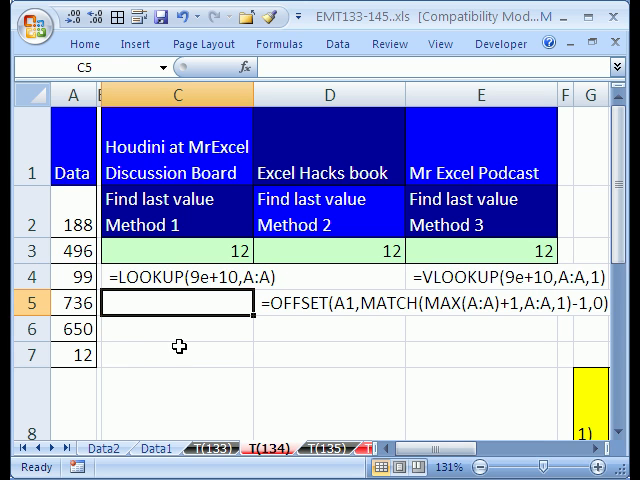
pyautogui.moveTo(162, 303)
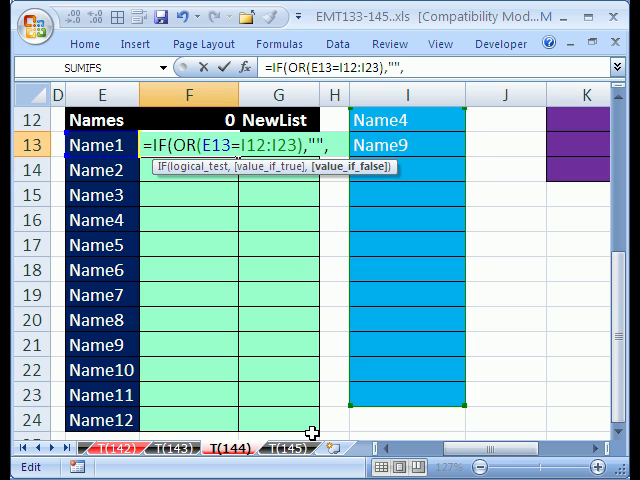
# - Add LOOKUP(9e+10,F$12:F12) to the F13 formula as the otherwise result
pyautogui.write('LOOKUP(')
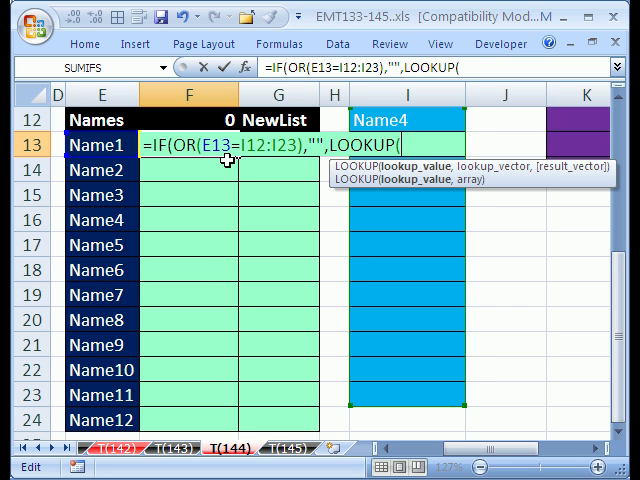
pyautogui.write('9e')
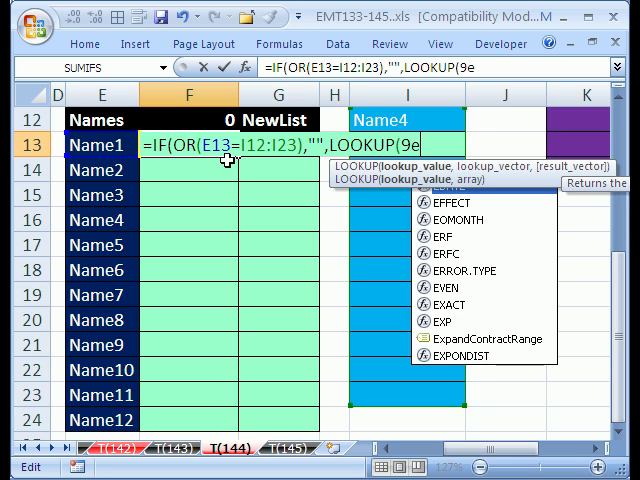
pyautogui.write('+10')
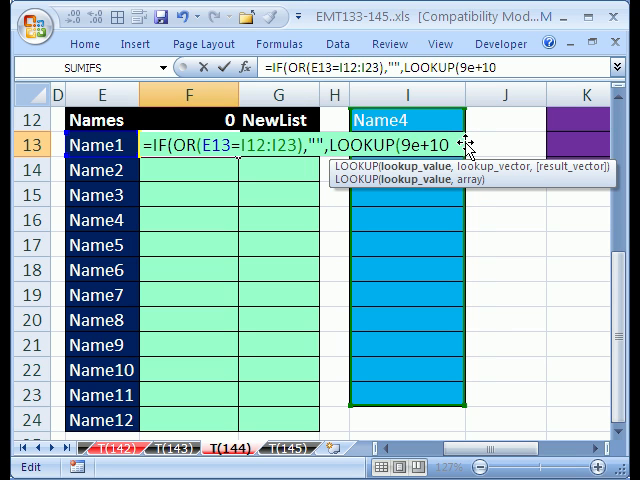
pyautogui.write(',F12:F12')
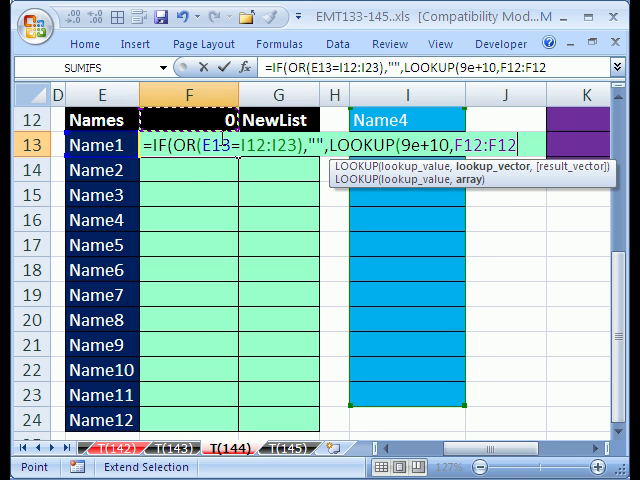
pyautogui.moveTo(174, 219)
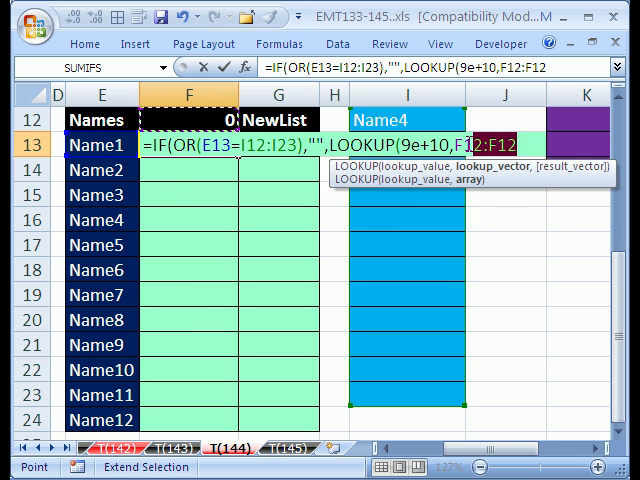
pyautogui.press('f4')
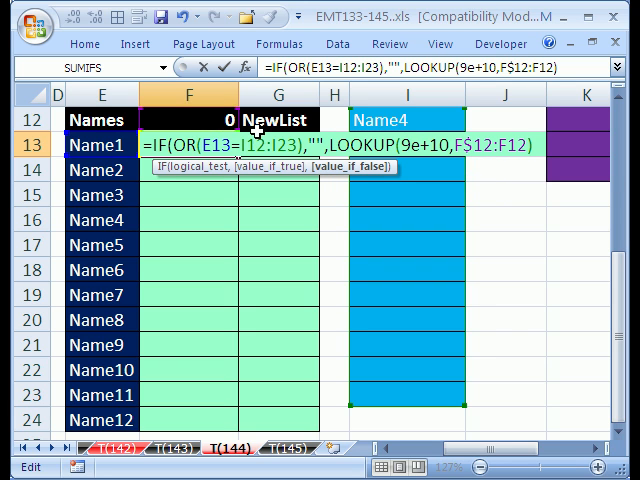
# - Finish F13 with +1 and locked I$12:I$23, array-enter it, and fill down to F24
pyautogui.write('+1')
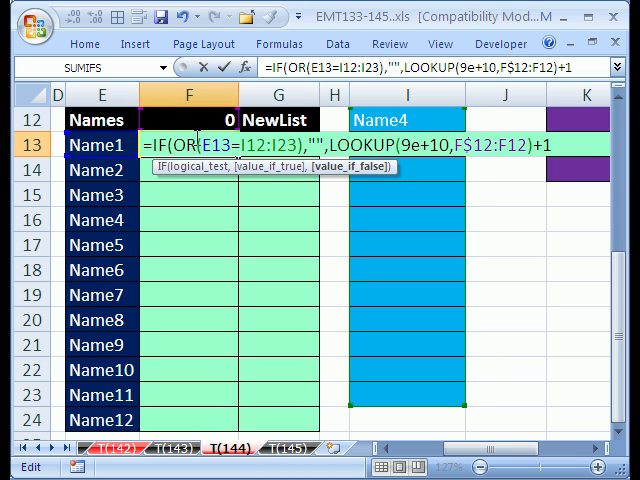
pyautogui.moveTo(209, 182)
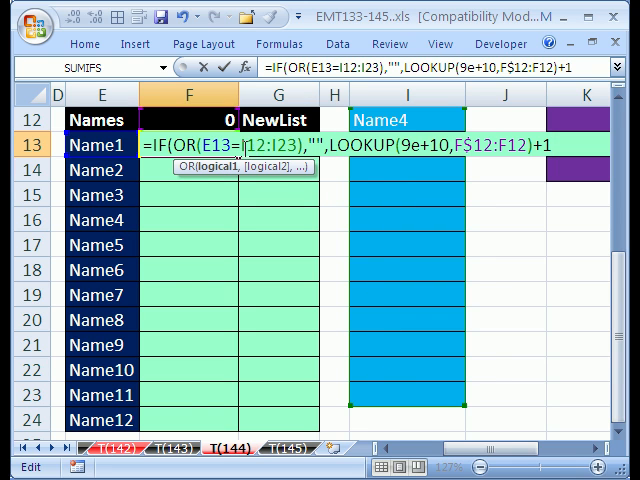
pyautogui.press('f4')
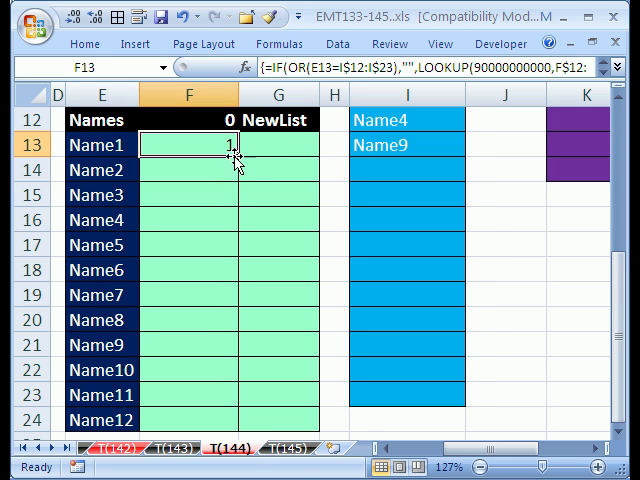
pyautogui.moveTo(235, 155); pyautogui.dragTo(235, 420)
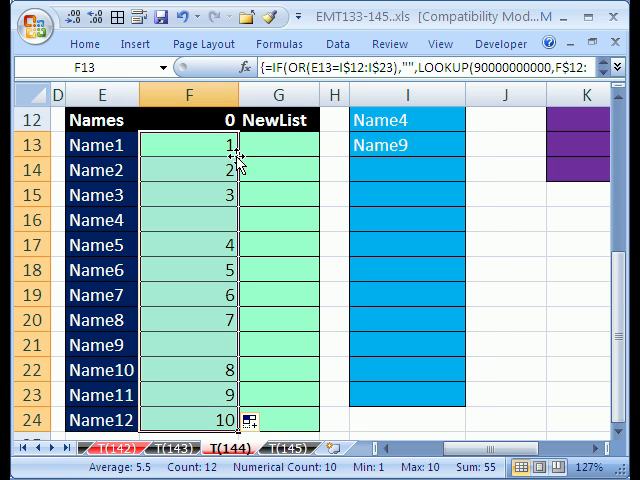
pyautogui.moveTo(287, 179)
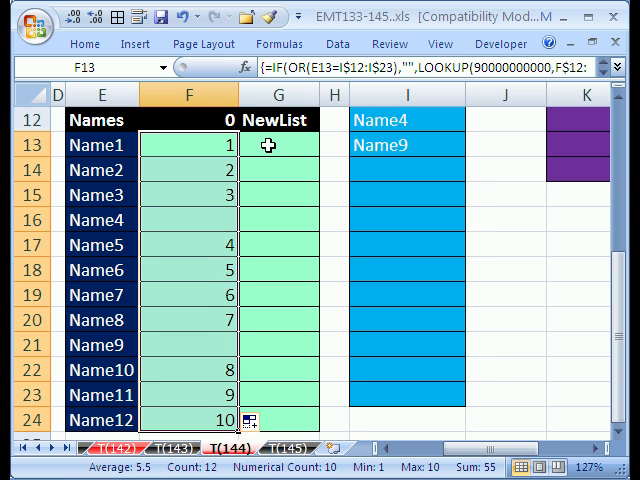
pyautogui.click(278, 144)
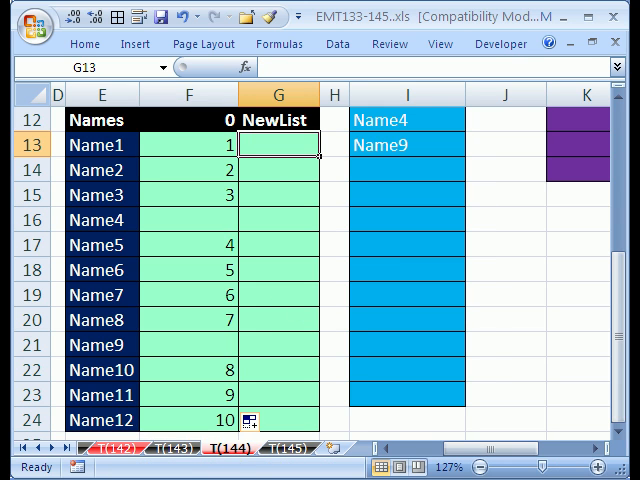
pyautogui.moveTo(356, 265)
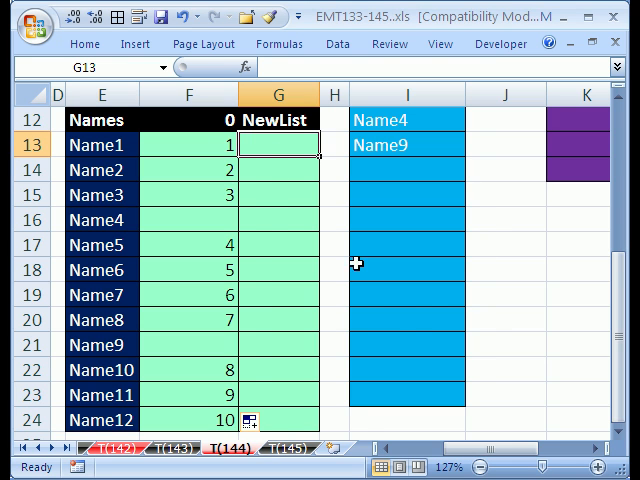
pyautogui.moveTo(414, 311)
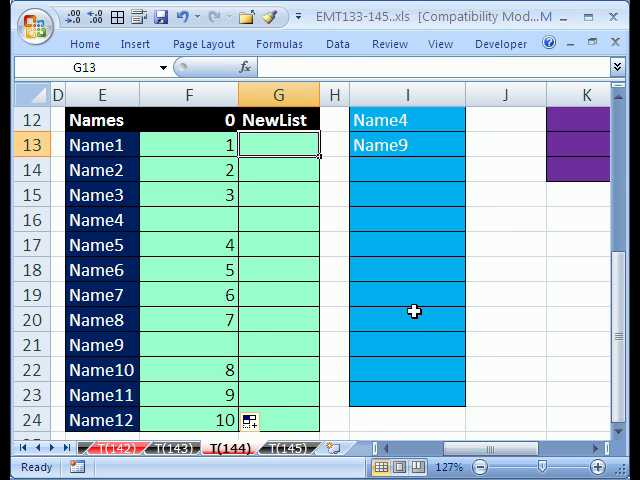
# - Begin G13's formula =IF(ROWS(G$13:G13)>MAX(column F),"", returning blank past the maximum
pyautogui.write('=IF(')
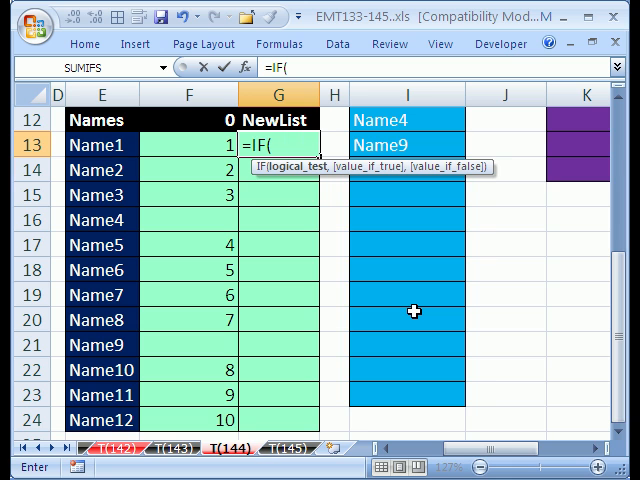
pyautogui.write('rows')
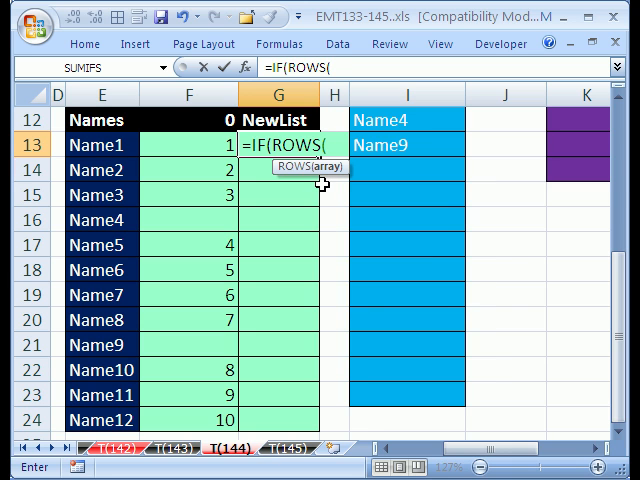
pyautogui.write('G$13')
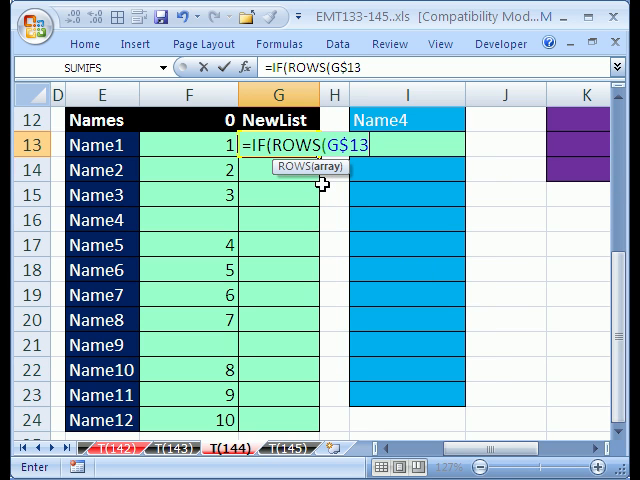
pyautogui.write(':G')
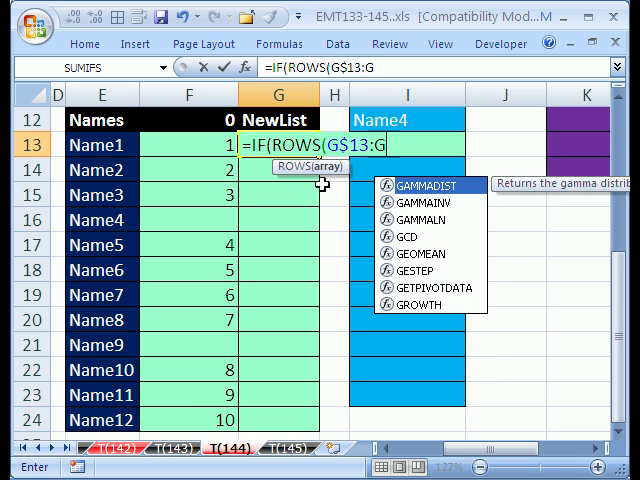
pyautogui.write('13)')
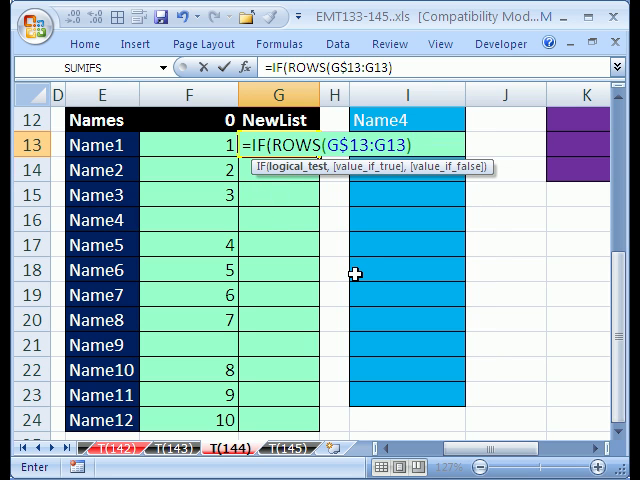
pyautogui.write('>max')
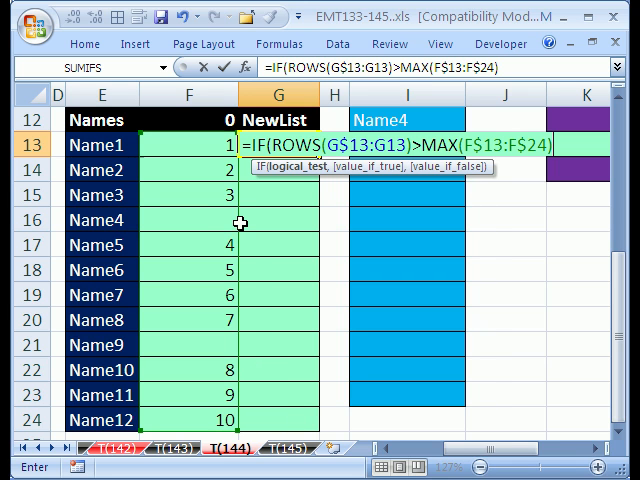
pyautogui.moveTo(261, 345)
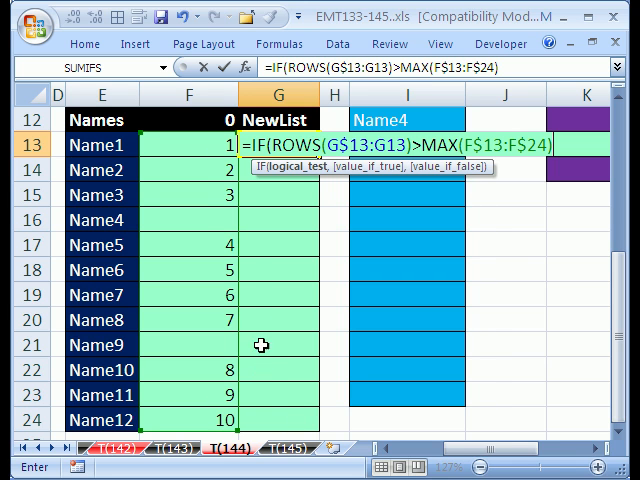
pyautogui.moveTo(383, 341)
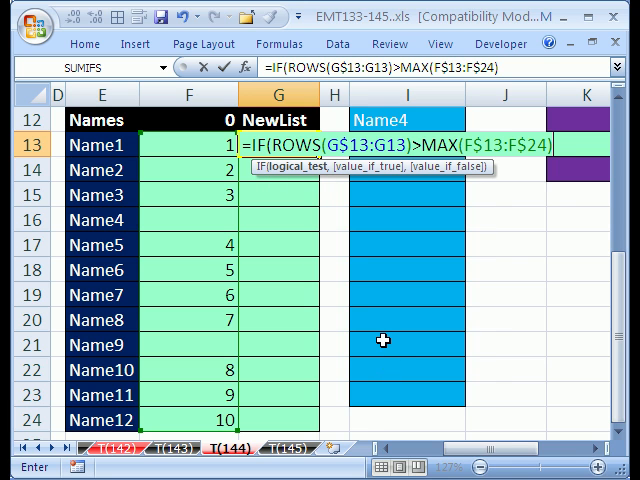
pyautogui.write(',')
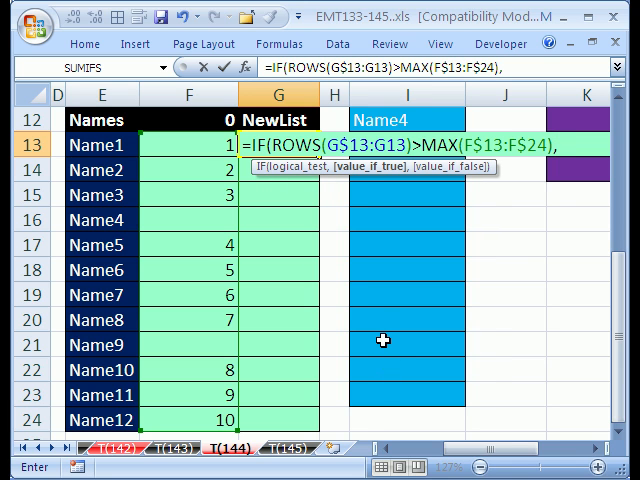
pyautogui.moveTo(262, 400)
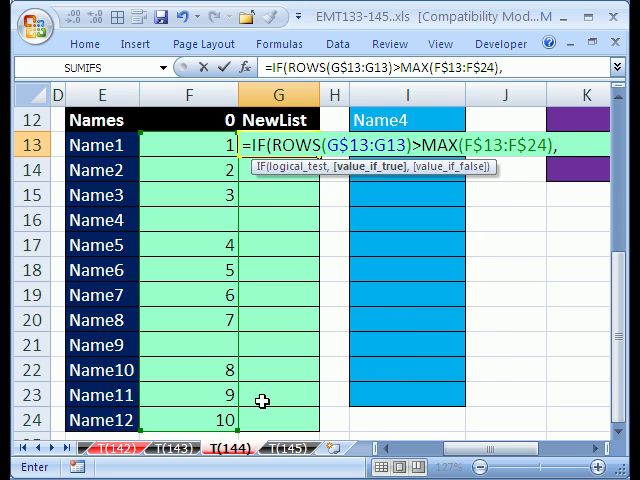
pyautogui.write('""')
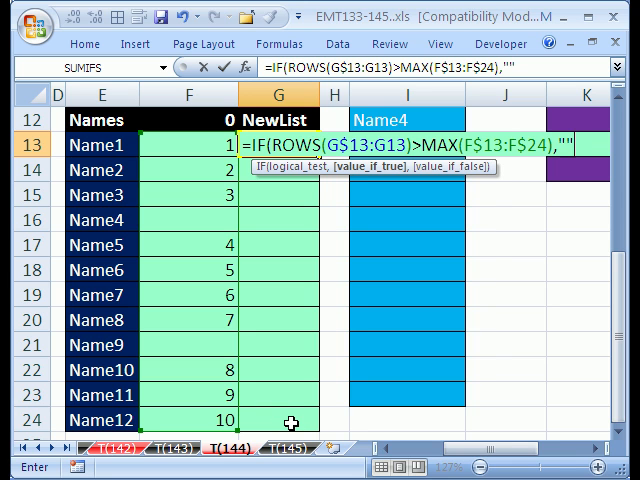
pyautogui.write(',')
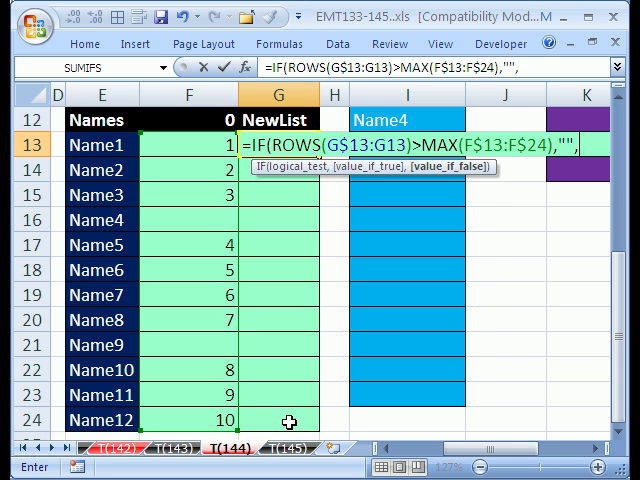
pyautogui.moveTo(275, 300)
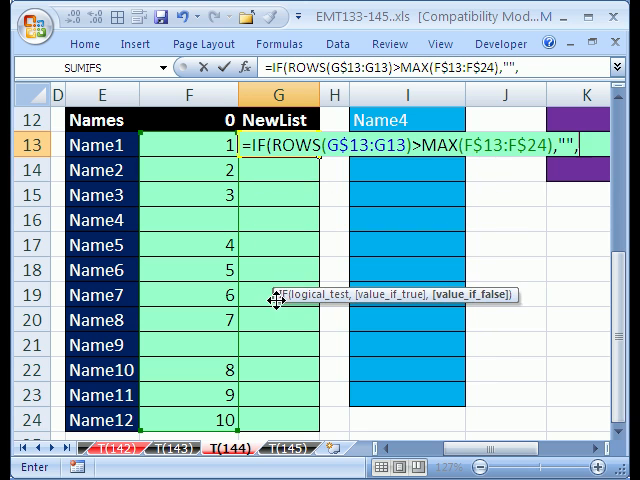
# - Add INDEX(E$13:E$24,MATCH(ROWS(G$13:G13),F$13:F$24,0)) as the IF's false branch
pyautogui.write('ind')
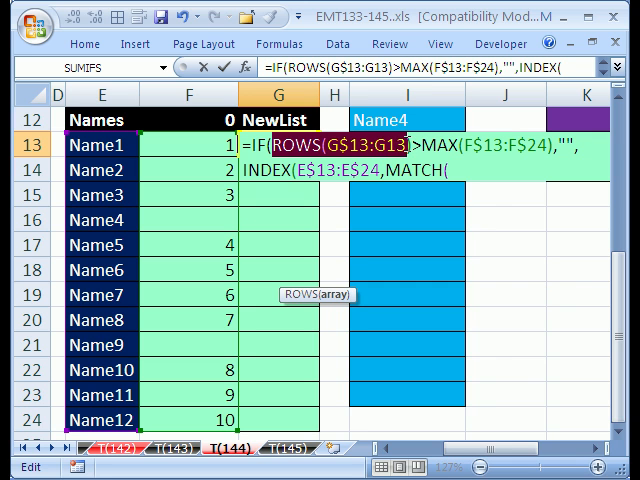
pyautogui.write('ROWS(G$13:G13,F$13:F$24')
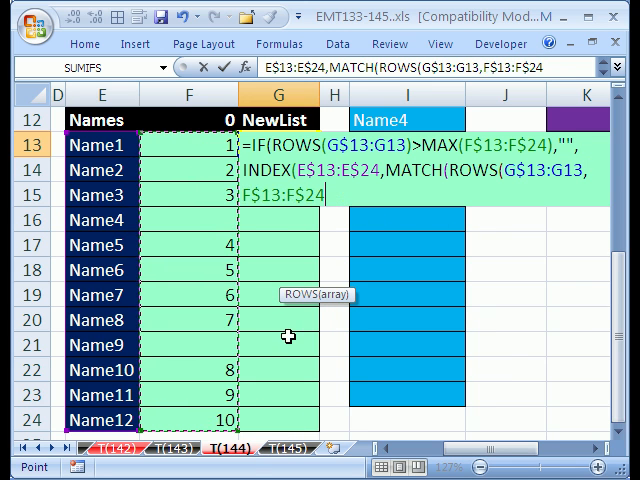
pyautogui.write(',0')
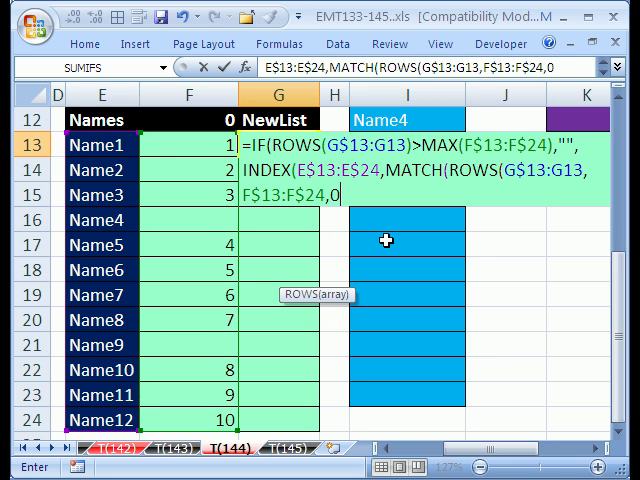
pyautogui.write('))')
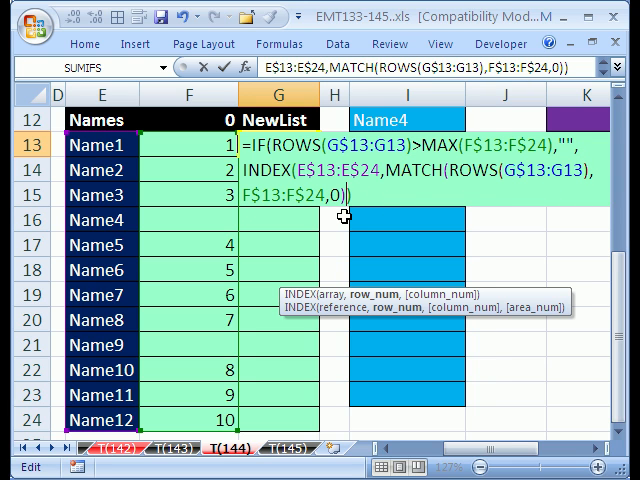
pyautogui.moveTo(462, 197)
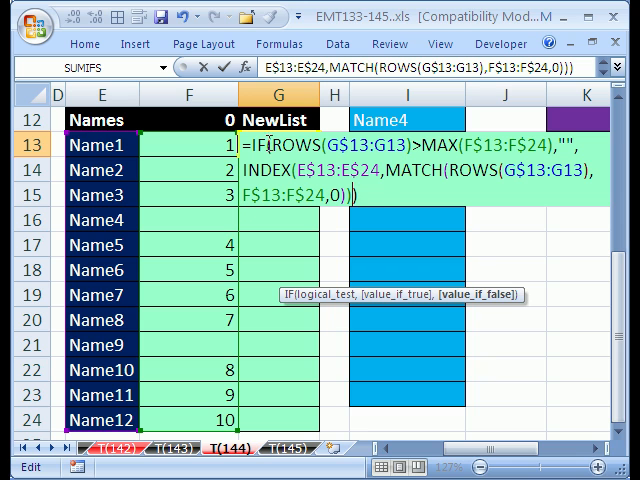
pyautogui.moveTo(220, 177)
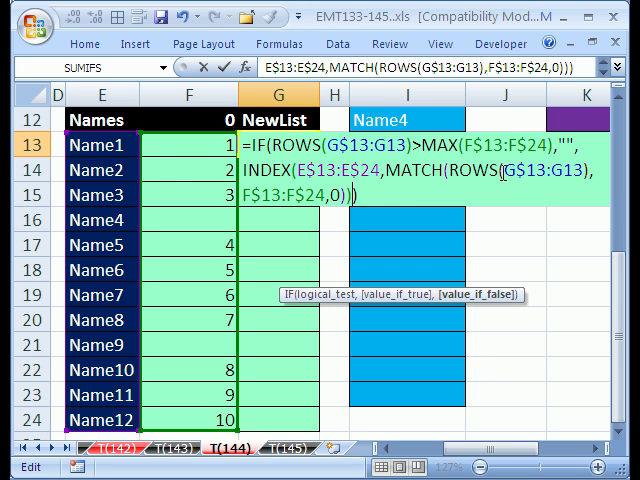
pyautogui.moveTo(210, 178)
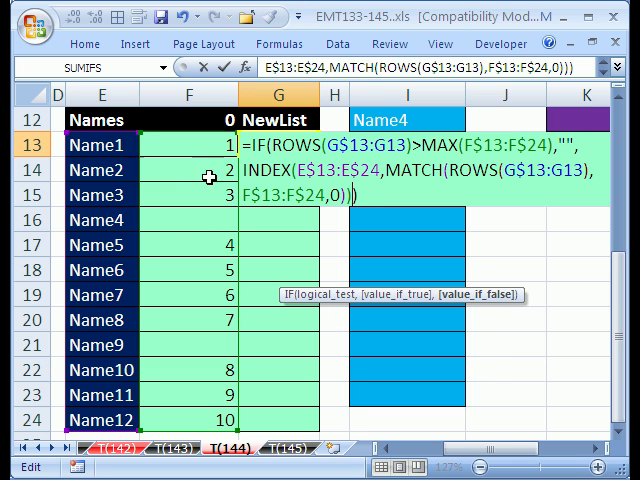
pyautogui.moveTo(257, 244)
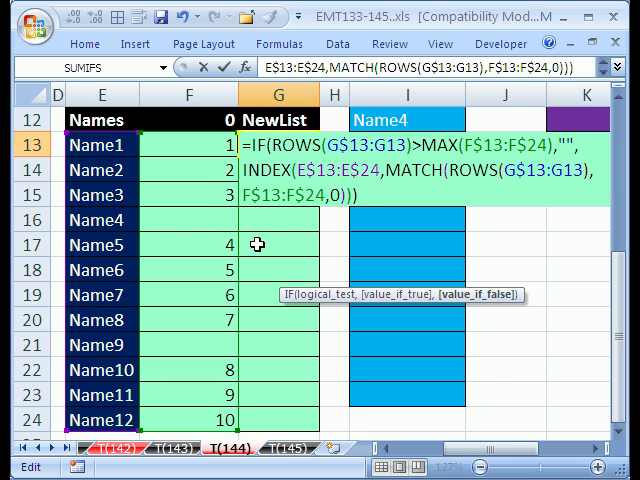
pyautogui.moveTo(243, 219)
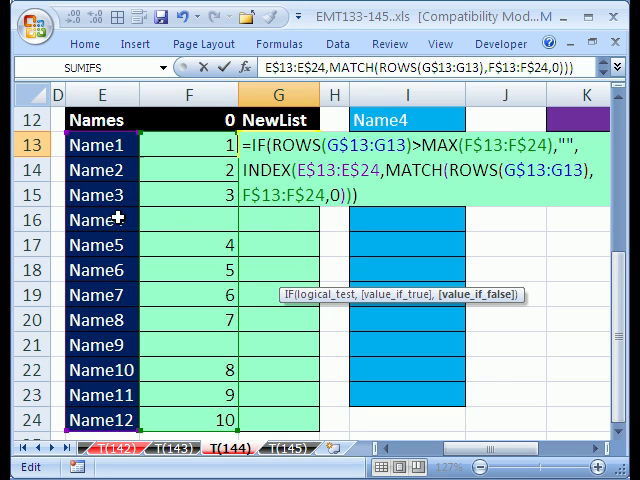
pyautogui.moveTo(267, 220)
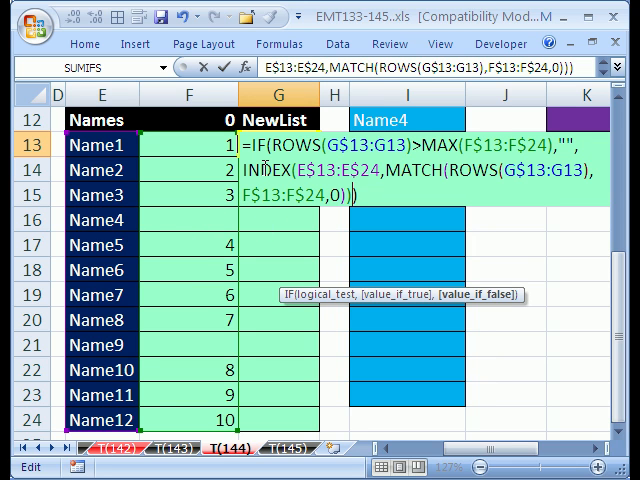
# - Enter the IF/INDEX/MATCH formula in G13 so it shows Name1
pyautogui.press('Return')
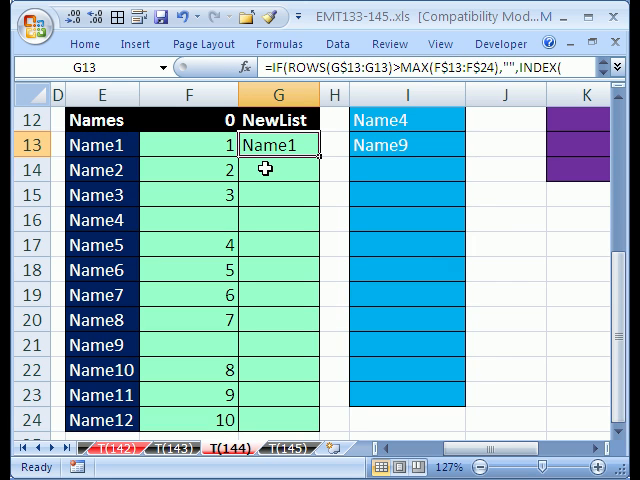
pyautogui.moveTo(322, 158)
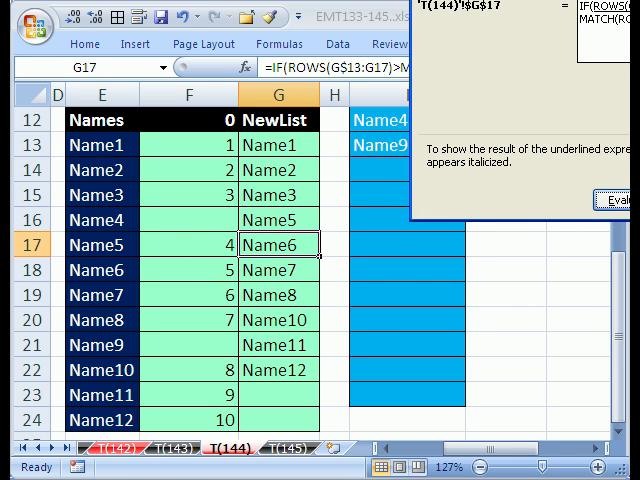
pyautogui.moveTo(280, 258)
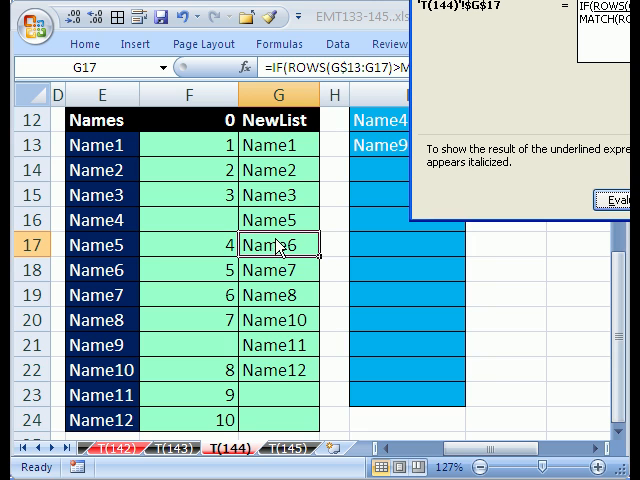
pyautogui.moveTo(152, 252)
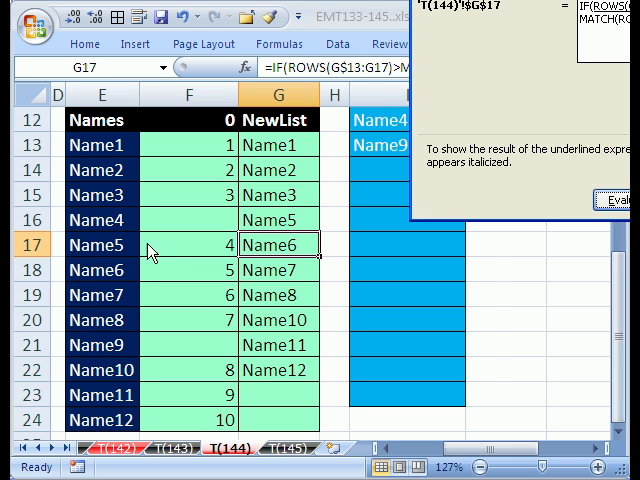
pyautogui.moveTo(112, 278)
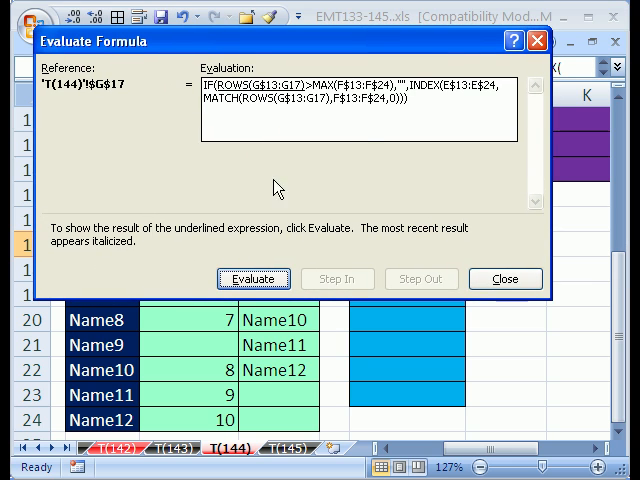
pyautogui.moveTo(266, 105)
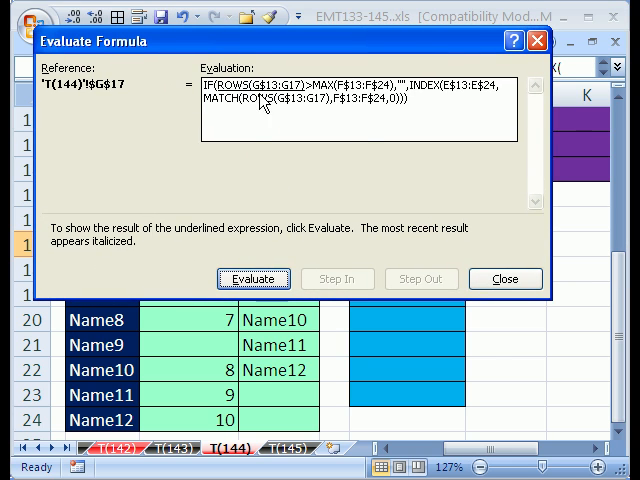
# - Evaluate G17's row count, column F maximum, comparison and MATCH, reaching INDEX(E13:E24,6)
pyautogui.click(254, 278)
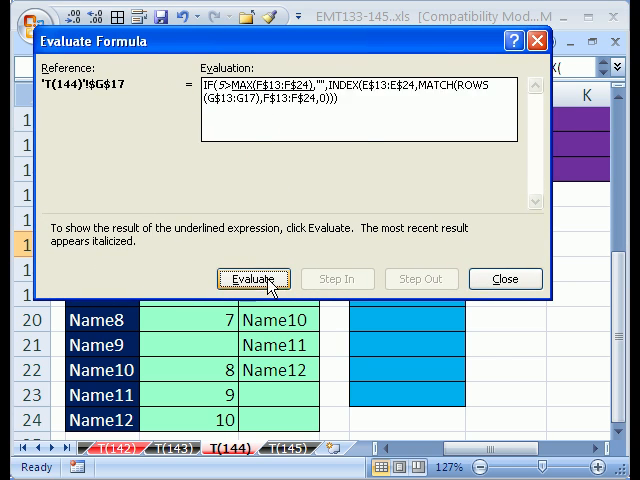
pyautogui.click(253, 279)
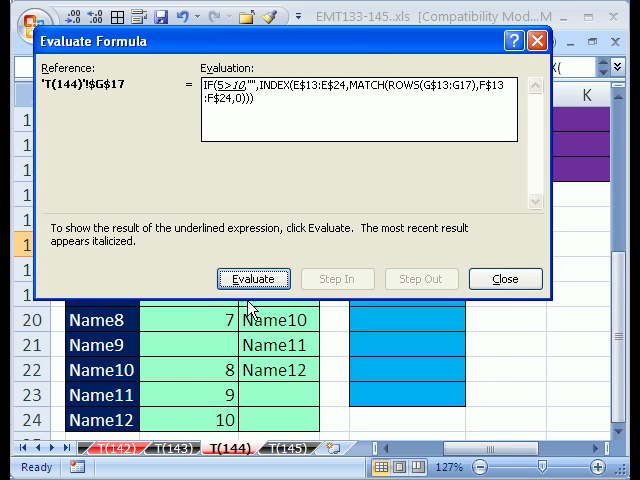
pyautogui.click(254, 279)
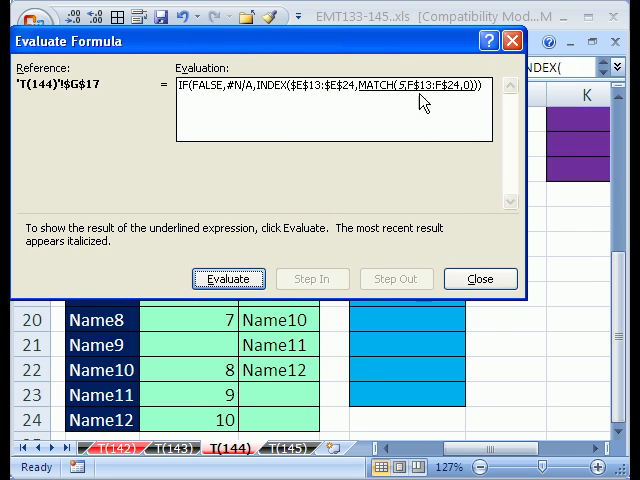
pyautogui.click(228, 279)
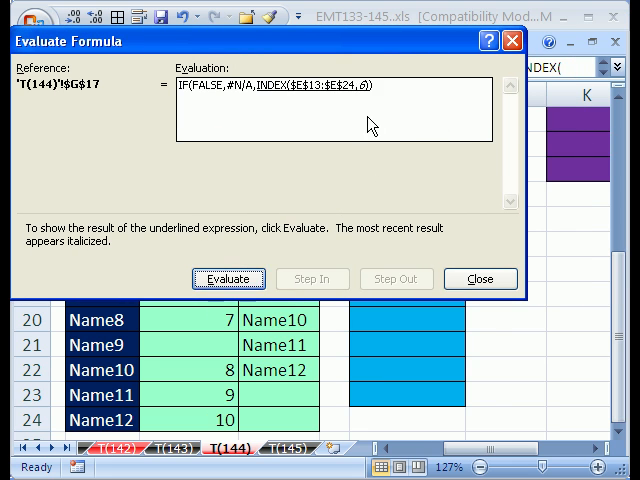